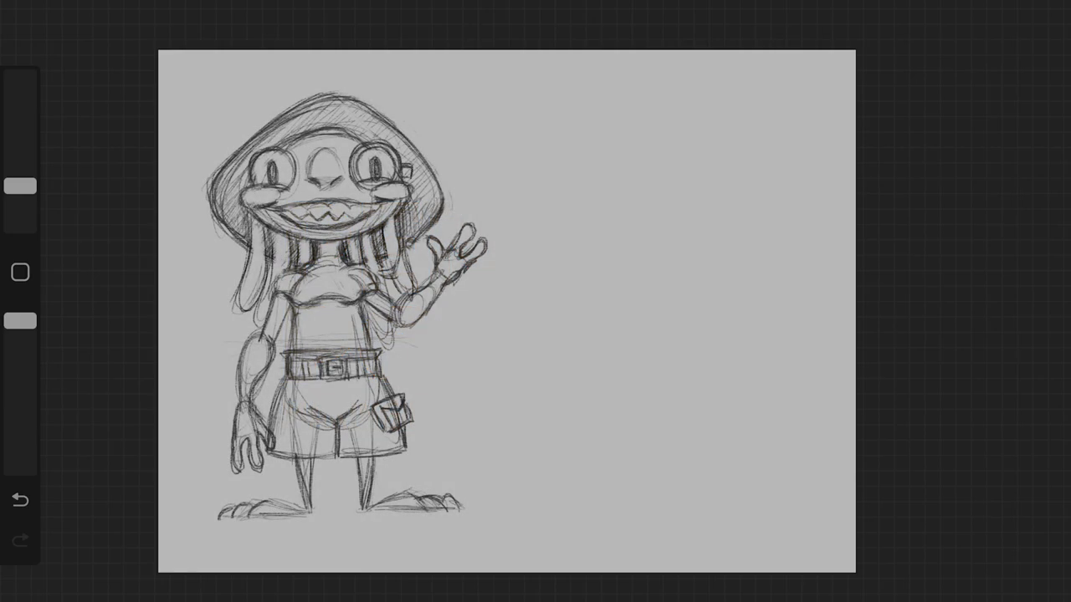
Sketch rough ovals beside the character and scroll the Sir Finley reference art alongside.
{"action": "left_click_drag", "start_coordinate": [670, 92], "coordinate": [488, 159]}
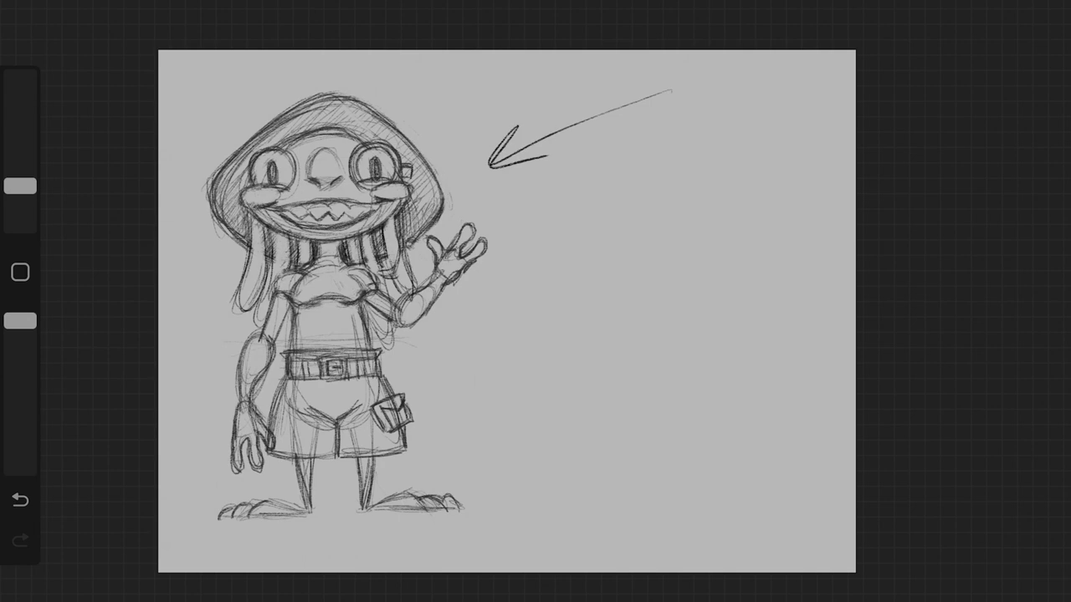
{"action": "left_click", "coordinate": [19, 499]}
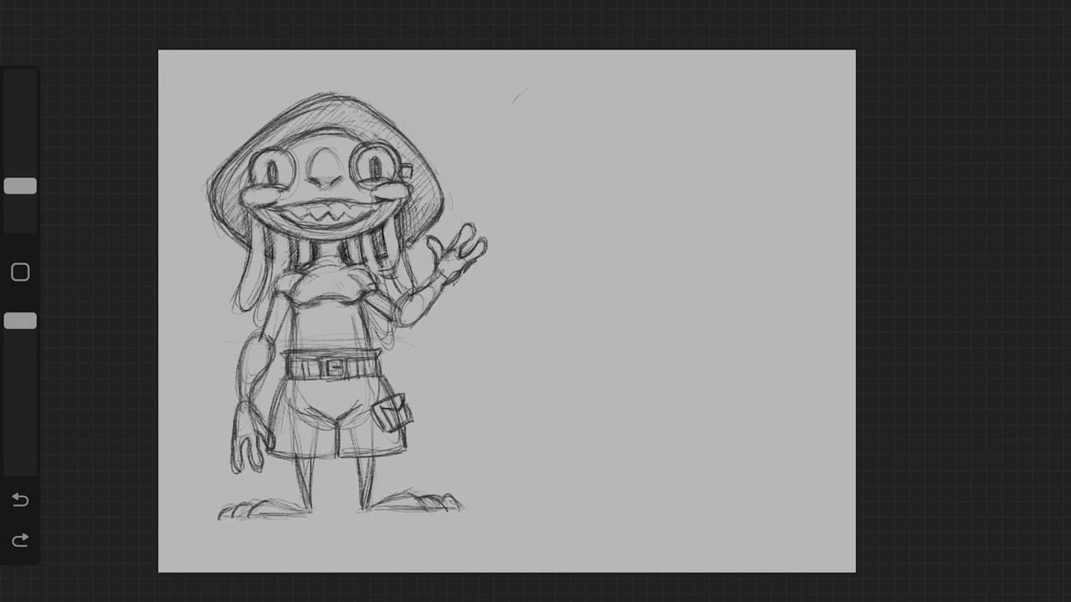
{"action": "left_click_drag", "start_coordinate": [526, 87], "coordinate": [452, 142]}
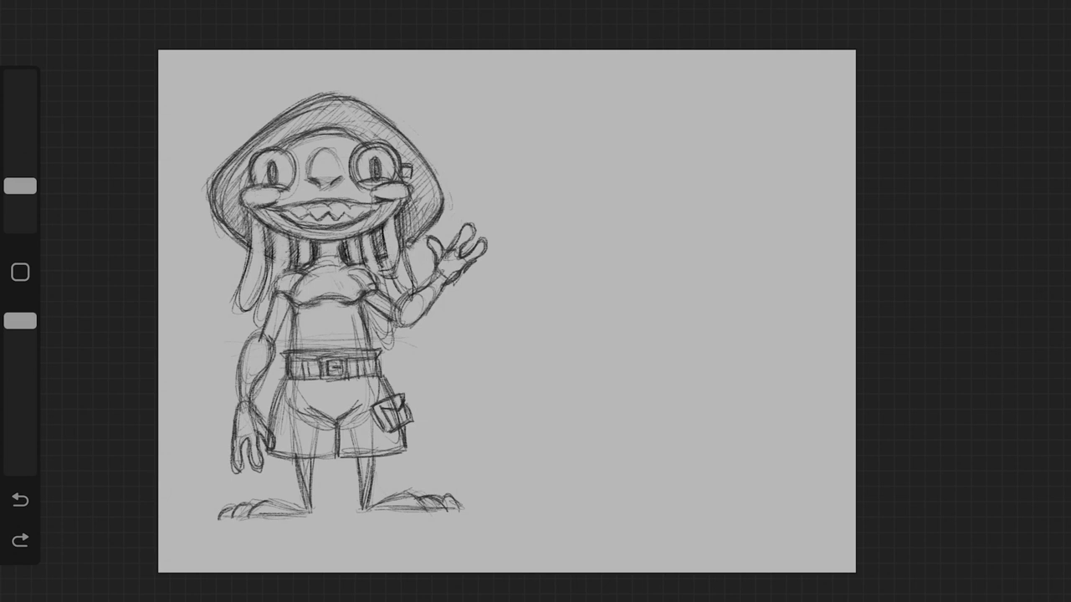
{"action": "left_click_drag", "start_coordinate": [415, 218], "coordinate": [486, 310]}
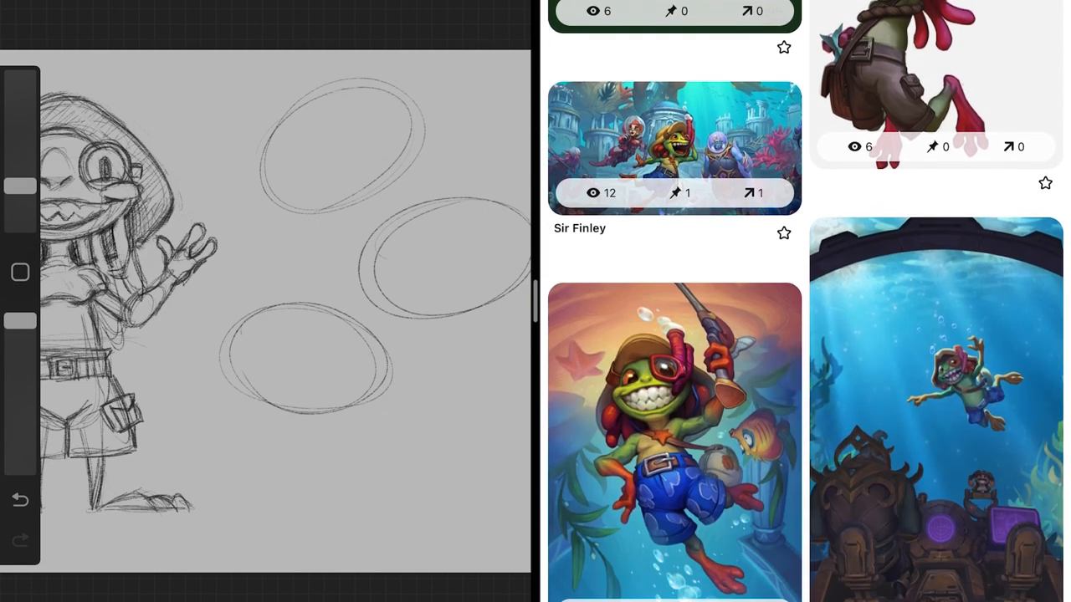
{"action": "scroll", "scroll_direction": "down", "scroll_amount": 3}
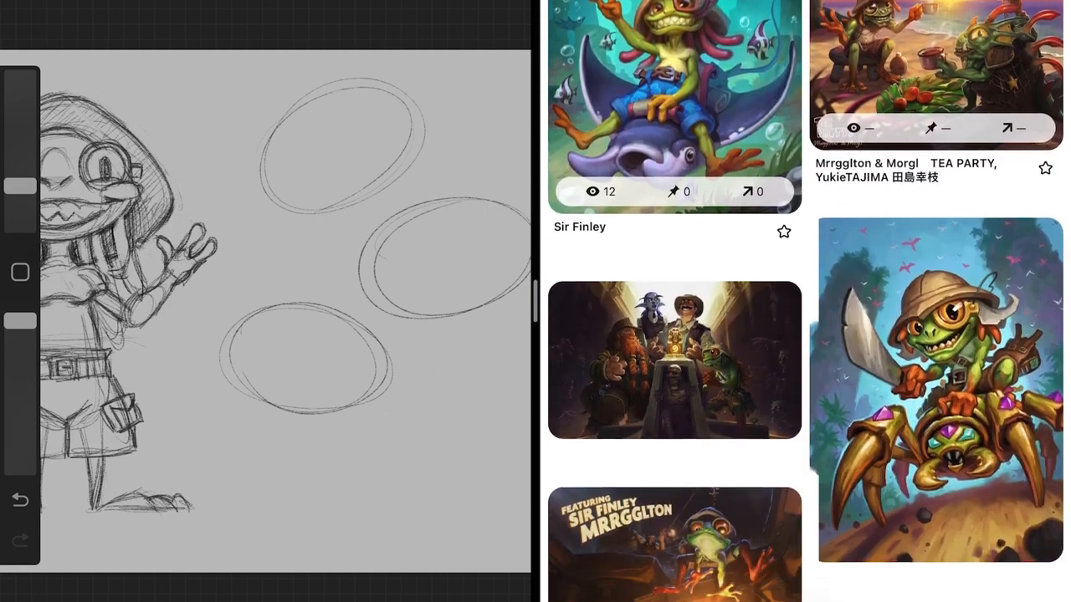
{"action": "scroll", "scroll_direction": "down", "scroll_amount": 3}
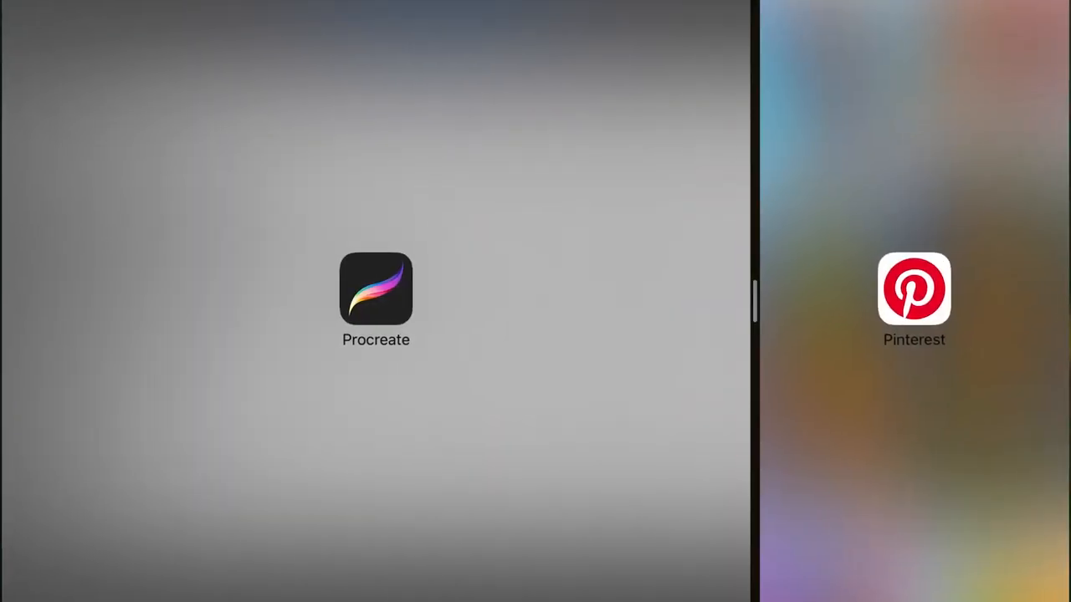
Sketch more ovals with construction lines and a small circle, then clear the practice marks.
{"action": "left_click", "coordinate": [375, 290]}
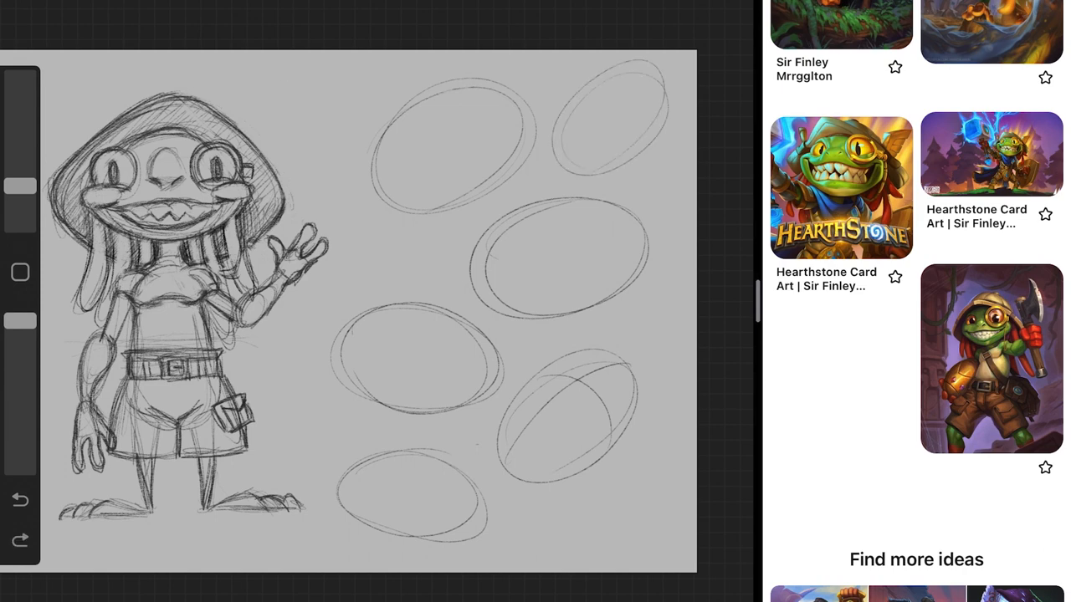
{"action": "left_click_drag", "start_coordinate": [360, 334], "coordinate": [477, 385]}
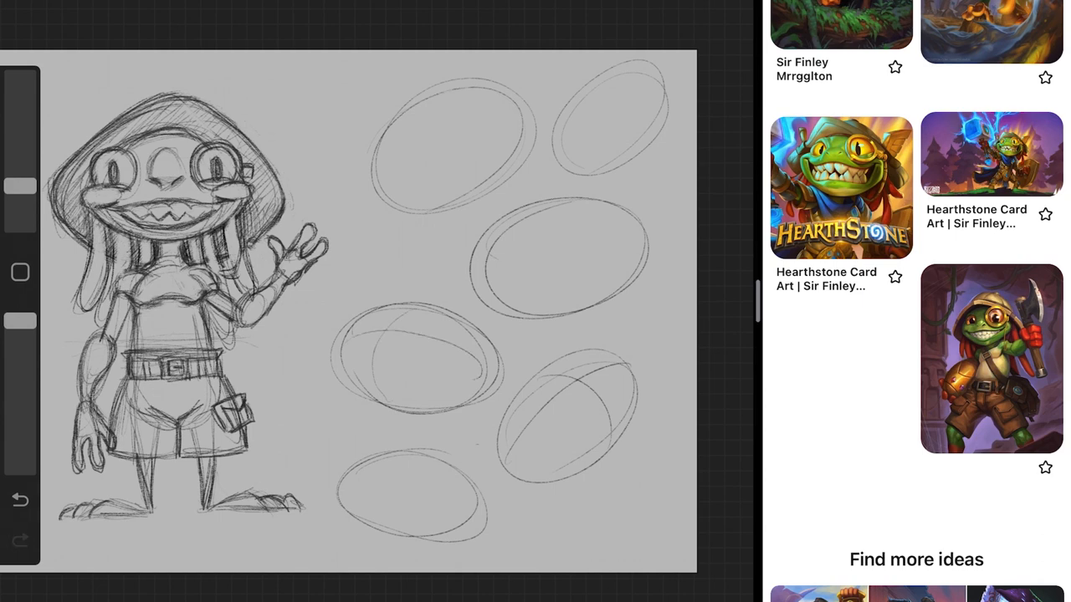
{"action": "left_click_drag", "start_coordinate": [493, 293], "coordinate": [636, 225]}
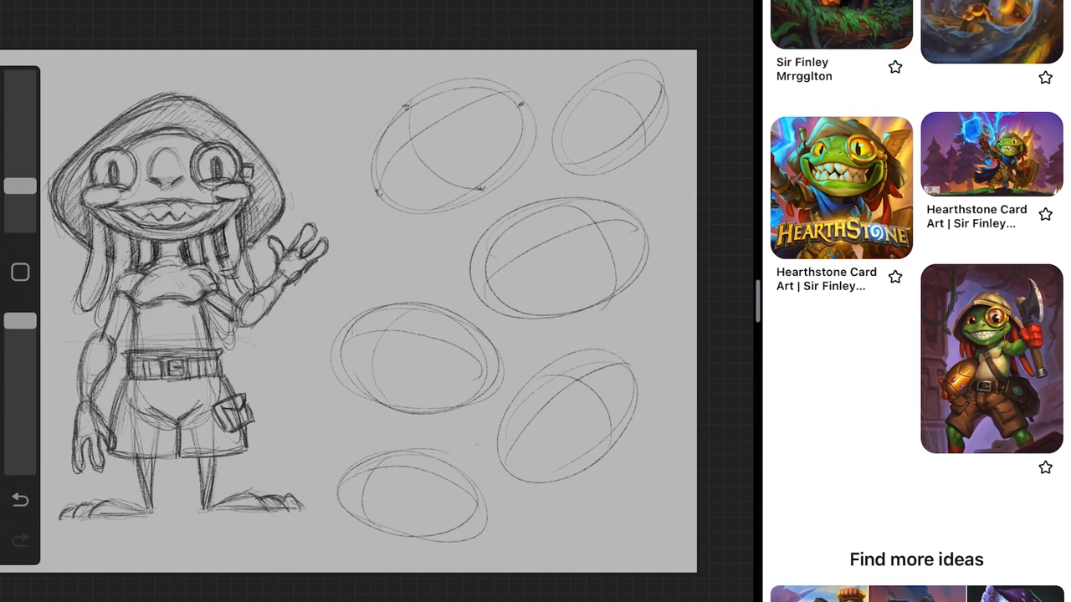
{"action": "left_click_drag", "start_coordinate": [410, 469], "coordinate": [435, 485]}
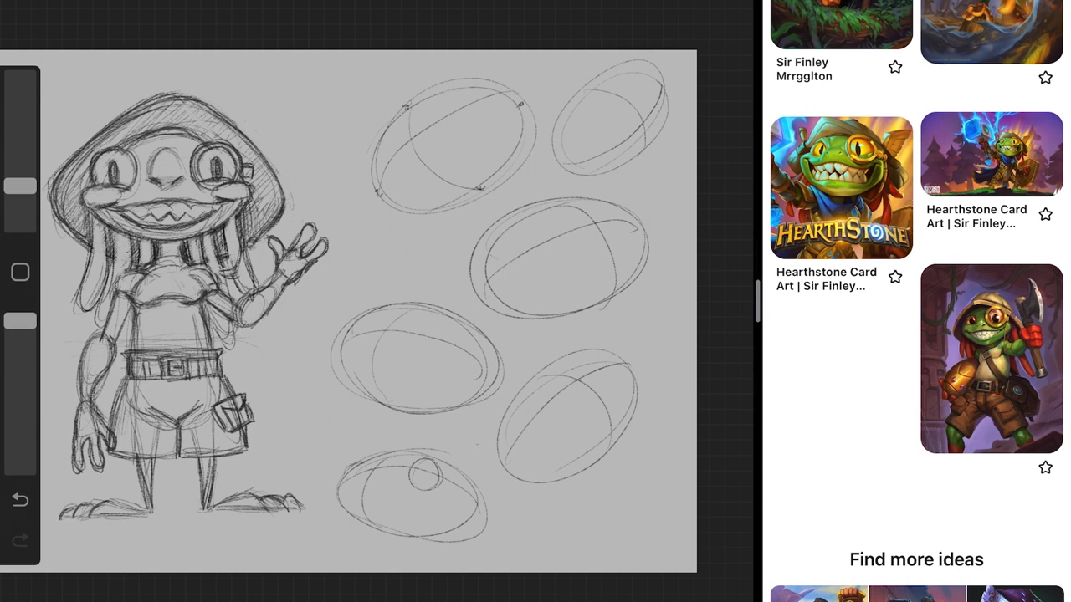
{"action": "left_click_drag", "start_coordinate": [343, 469], "coordinate": [381, 465]}
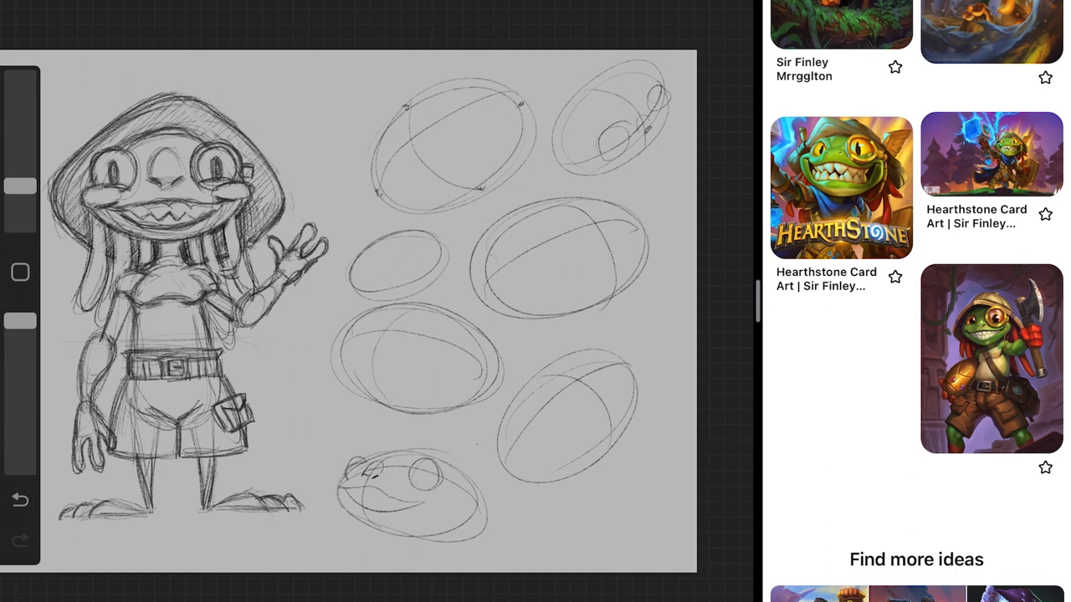
{"action": "left_click_drag", "start_coordinate": [351, 284], "coordinate": [427, 243]}
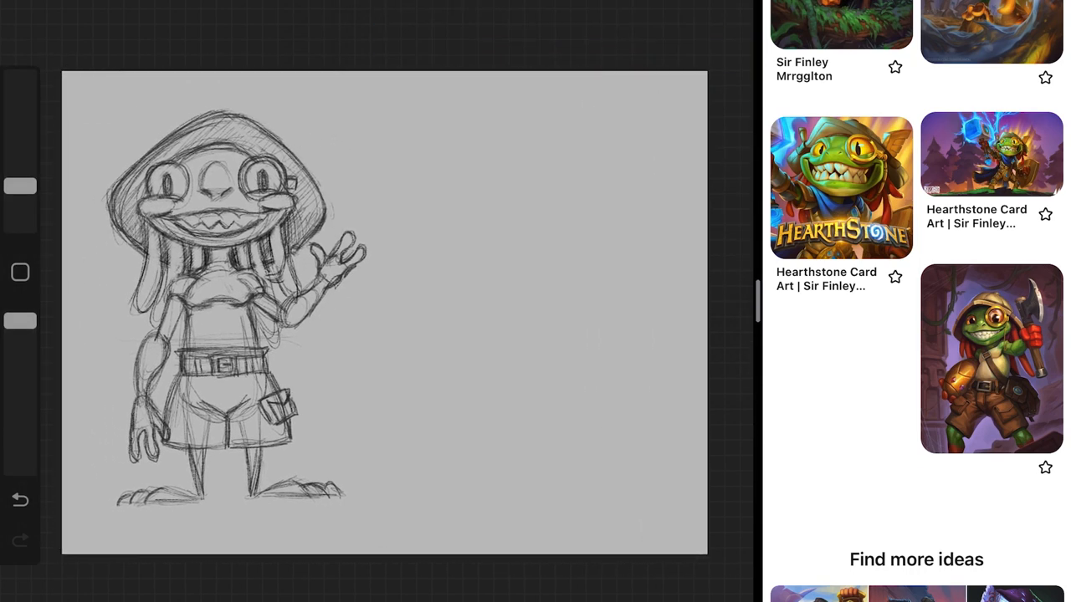
Scroll the references a last time, then briefly show and dismiss the Adjustments menu.
{"action": "scroll", "scroll_direction": "down", "scroll_amount": 3}
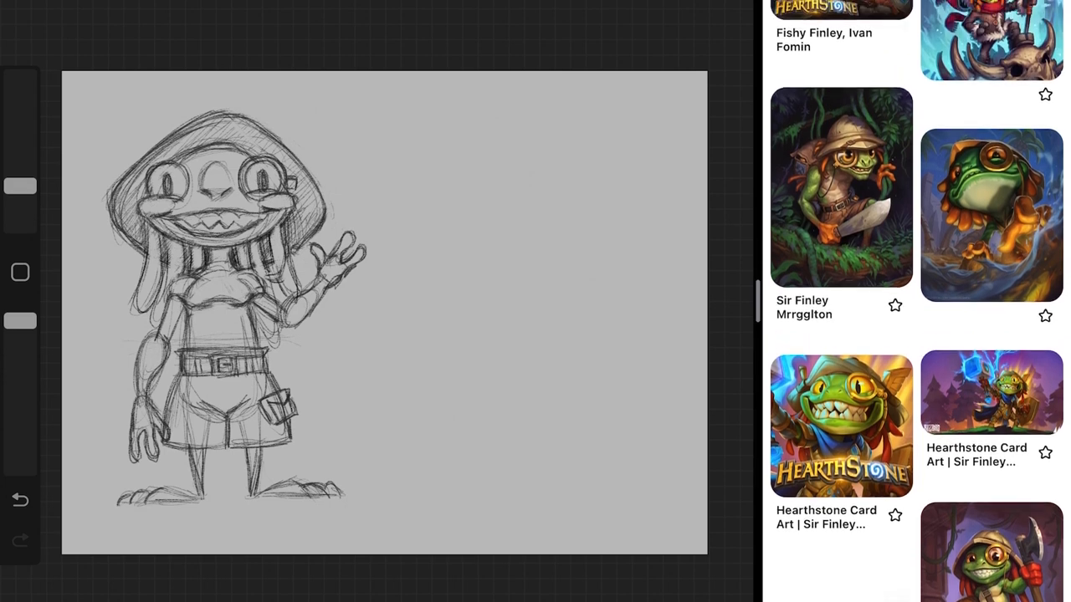
{"action": "scroll", "scroll_direction": "down", "scroll_amount": 3}
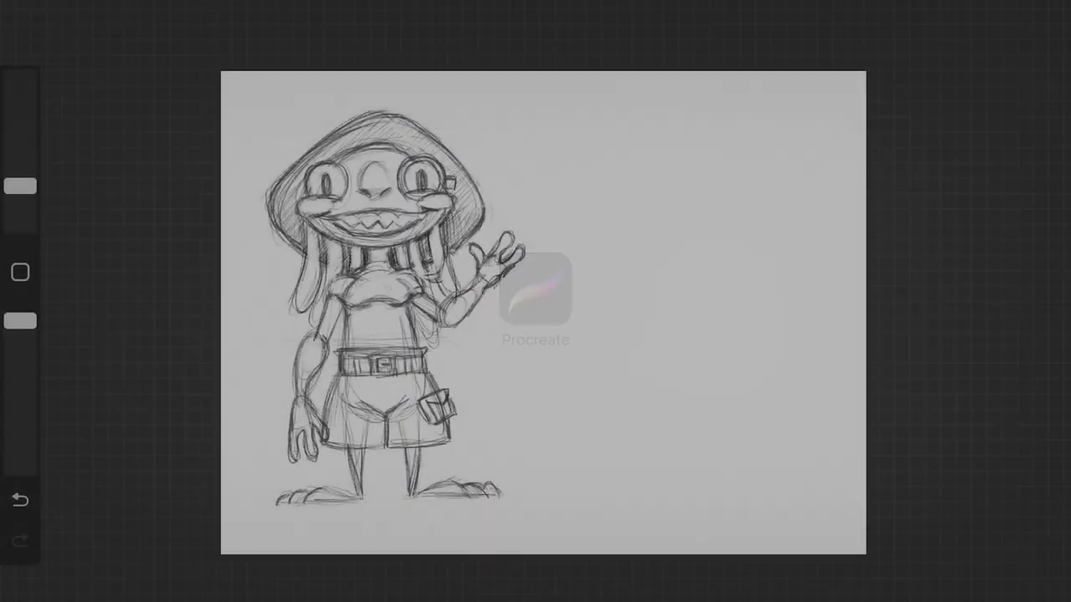
{"action": "left_click", "coordinate": [20, 188]}
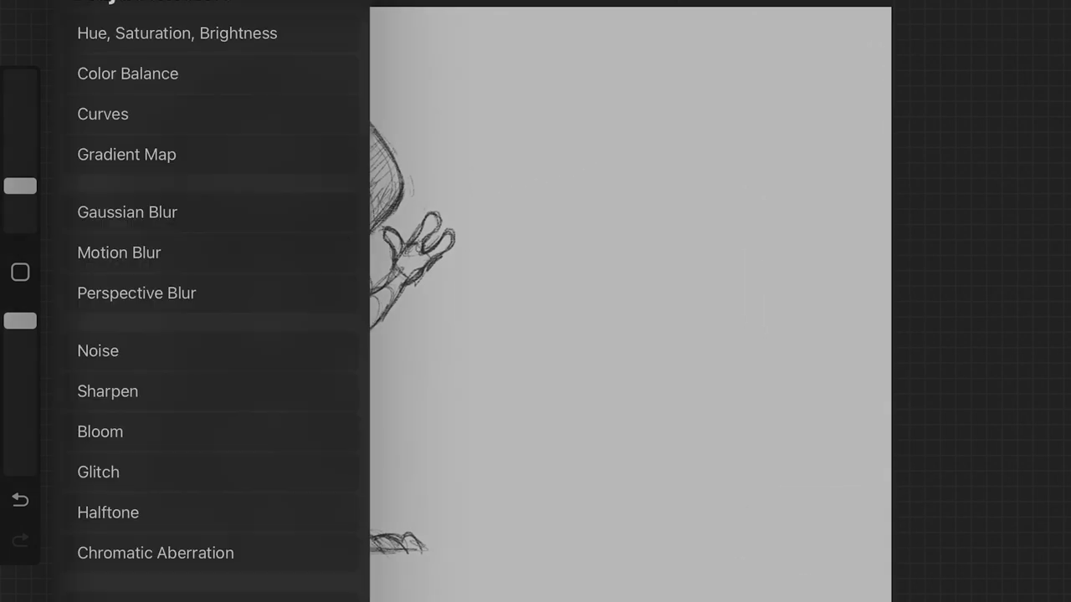
{"action": "left_click", "coordinate": [149, 40]}
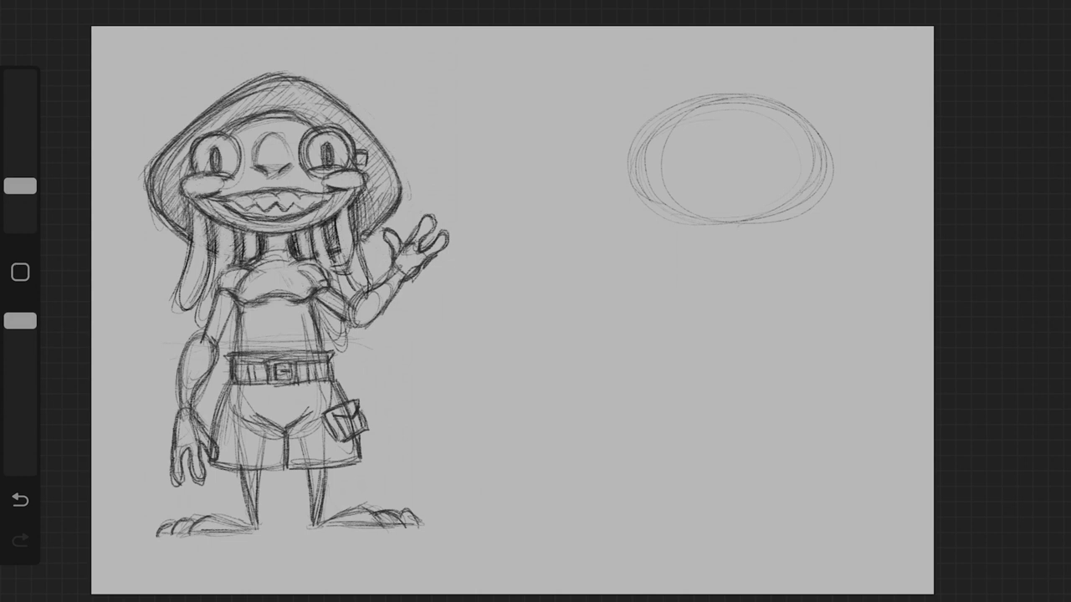
Draw a vertical centre line and a crossing guideline through the new head oval.
{"action": "left_click_drag", "start_coordinate": [733, 107], "coordinate": [733, 216]}
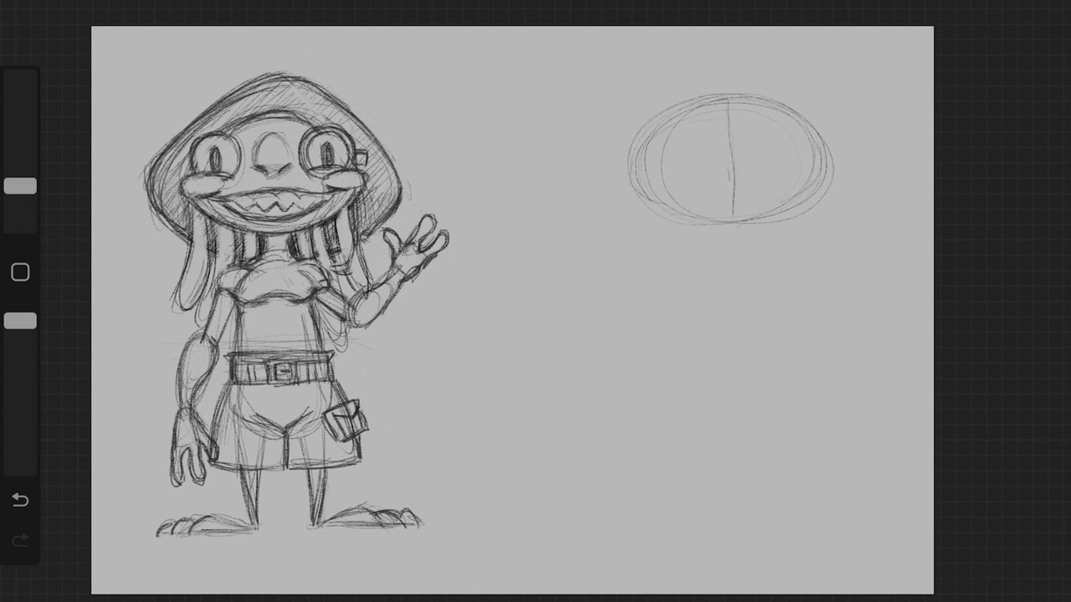
{"action": "left_click_drag", "start_coordinate": [644, 166], "coordinate": [812, 165]}
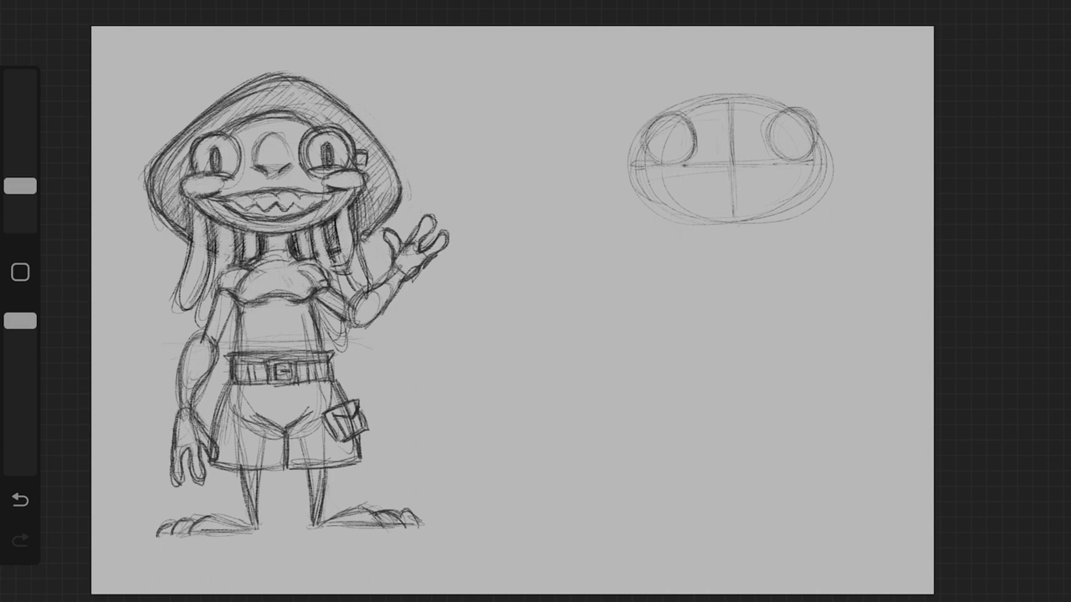
Sketch the eye circles and nose, undo a stray arc, and darken the nostrils.
{"action": "left_click_drag", "start_coordinate": [705, 141], "coordinate": [762, 139]}
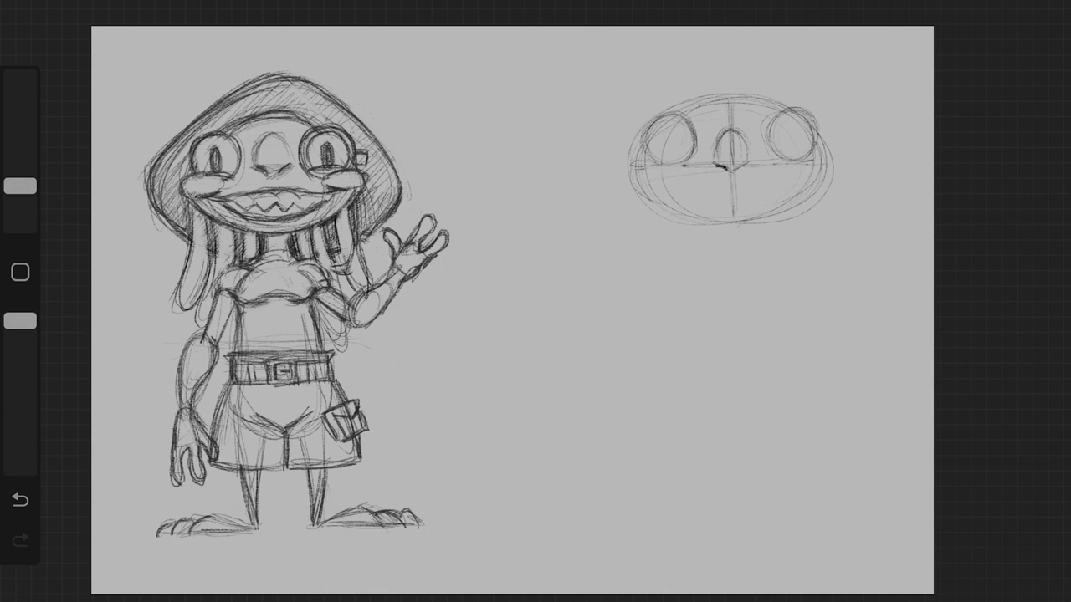
{"action": "left_click_drag", "start_coordinate": [718, 166], "coordinate": [740, 167]}
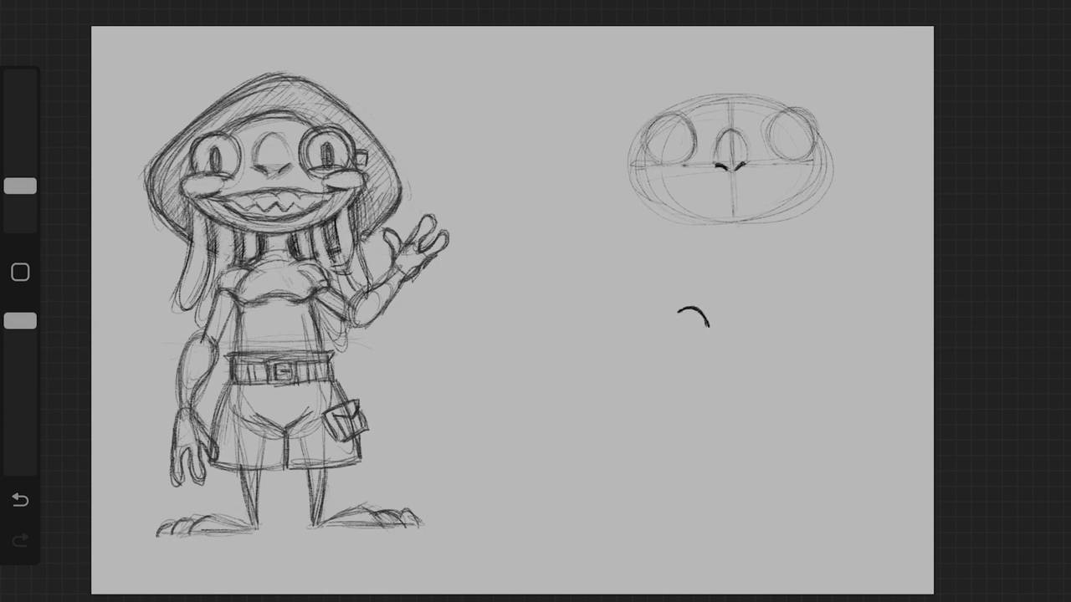
{"action": "left_click_drag", "start_coordinate": [753, 301], "coordinate": [769, 326]}
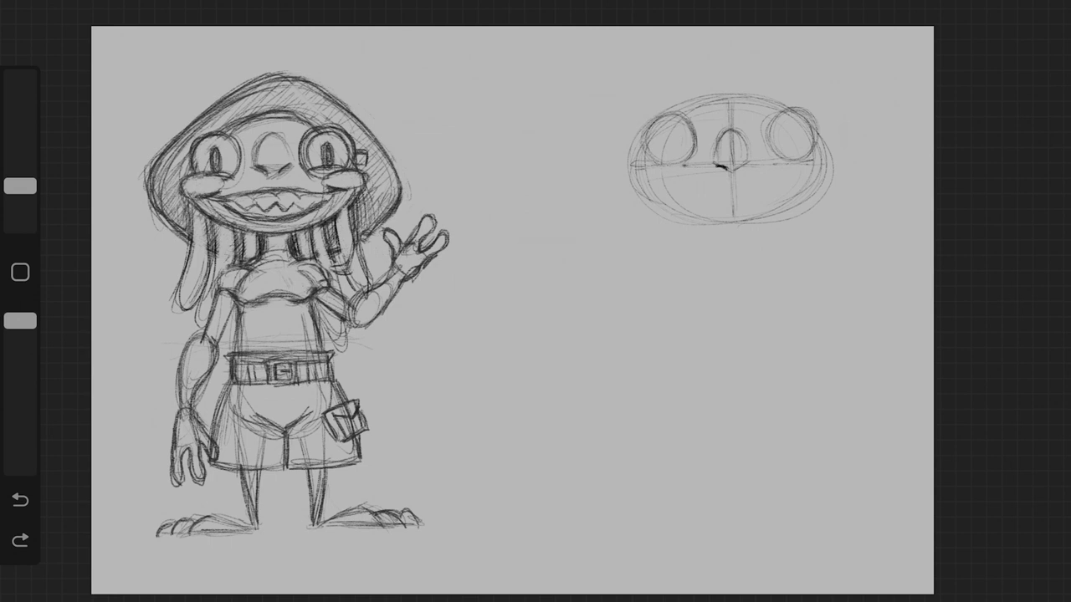
{"action": "left_click", "coordinate": [730, 164]}
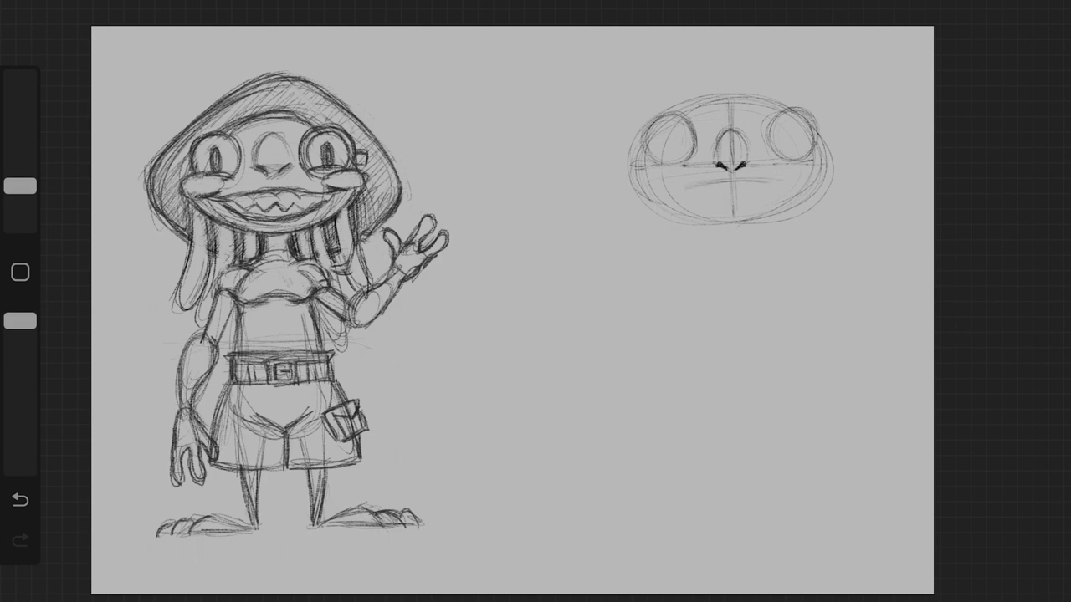
{"action": "left_click_drag", "start_coordinate": [686, 186], "coordinate": [783, 183]}
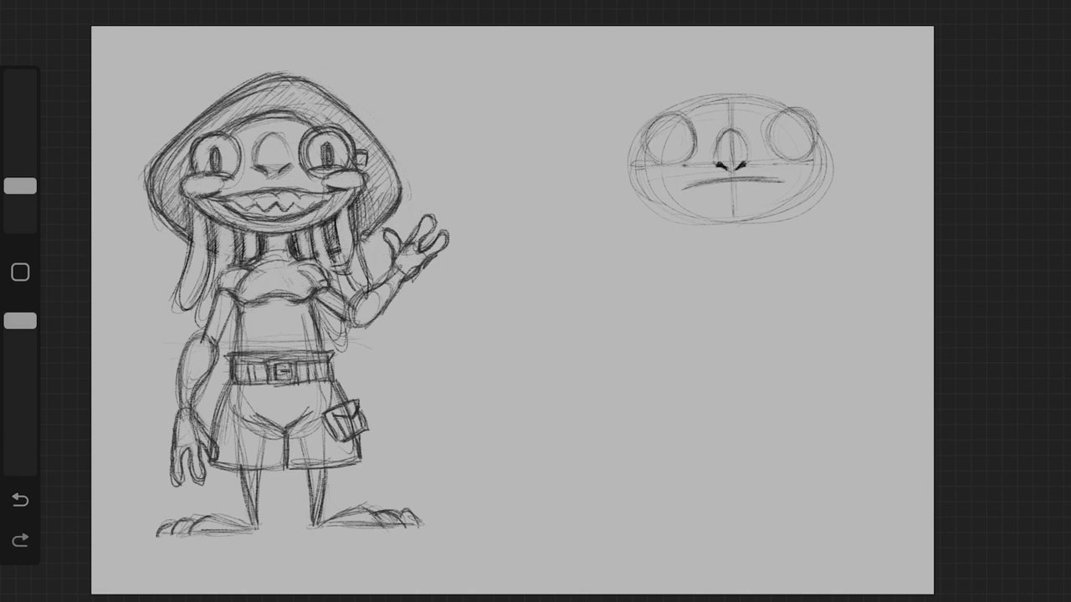
Draw a wide curved smile across the lower part of the head study.
{"action": "left_click_drag", "start_coordinate": [694, 180], "coordinate": [795, 167]}
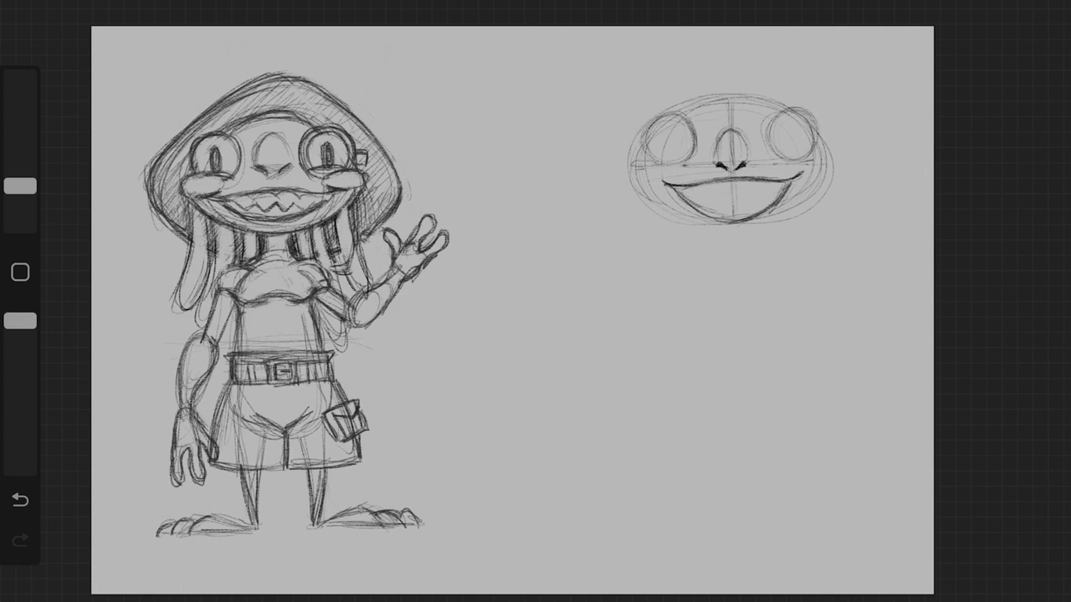
Undo a stray line over the hat, then sketch two round cheeks and outline the eye sockets.
{"action": "left_click_drag", "start_coordinate": [327, 180], "coordinate": [364, 176]}
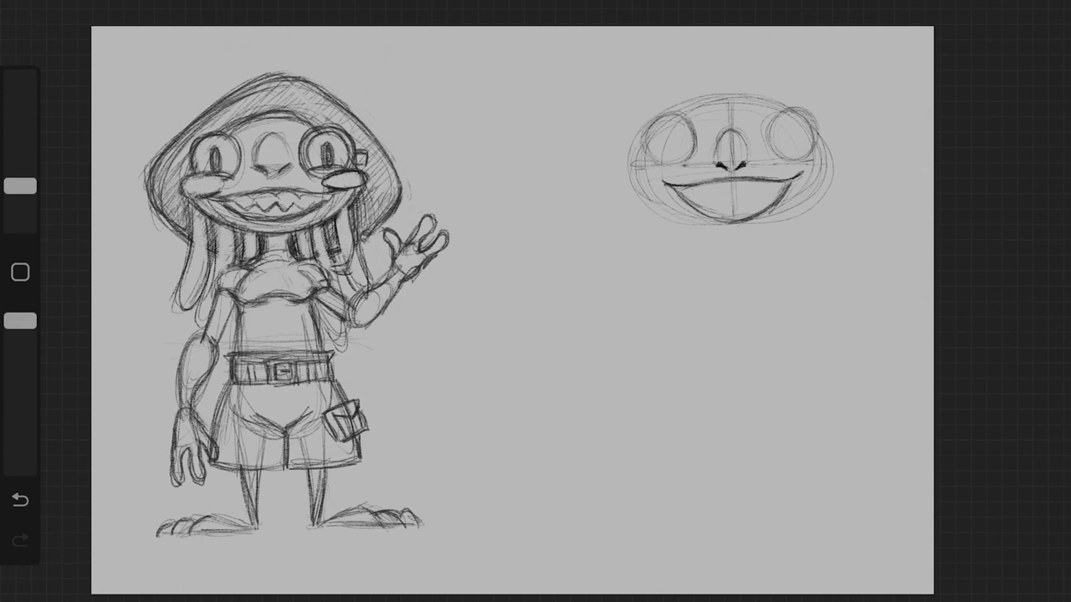
{"action": "left_click_drag", "start_coordinate": [455, 104], "coordinate": [372, 164]}
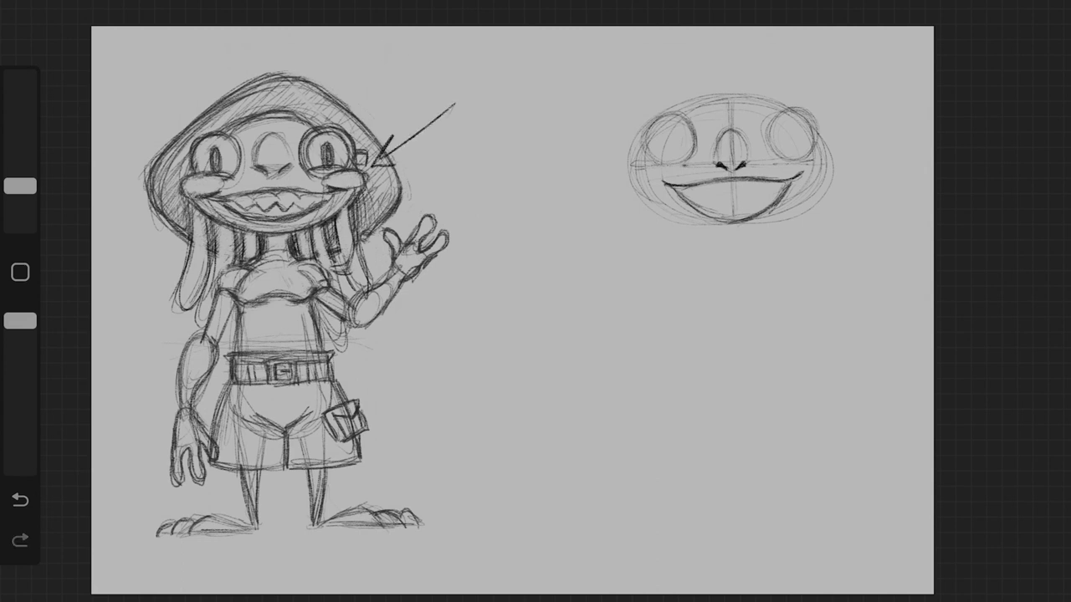
{"action": "left_click", "coordinate": [18, 499]}
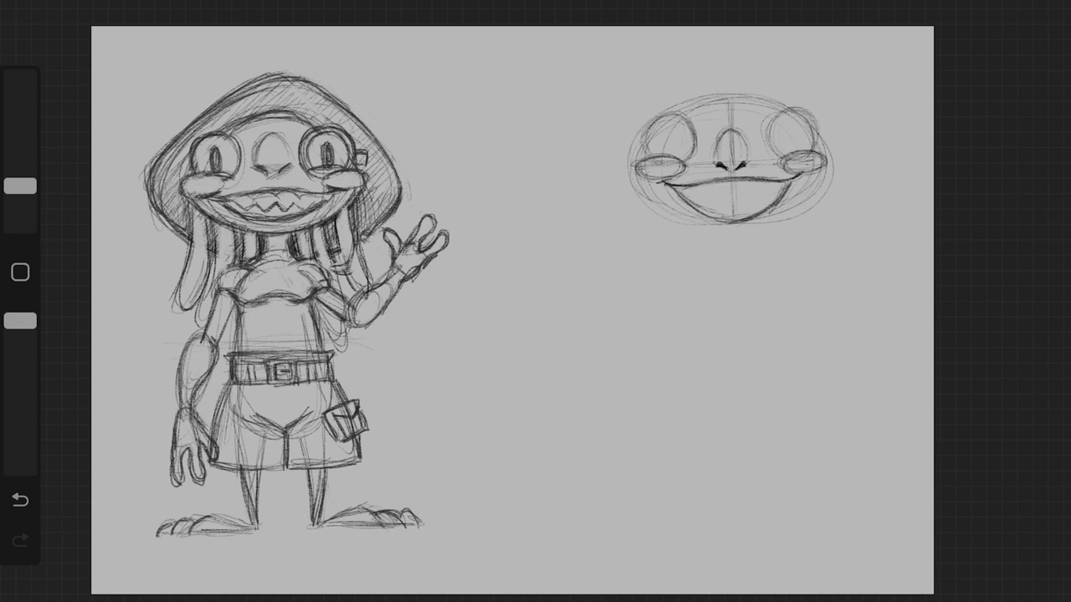
{"action": "left_click_drag", "start_coordinate": [655, 183], "coordinate": [676, 177]}
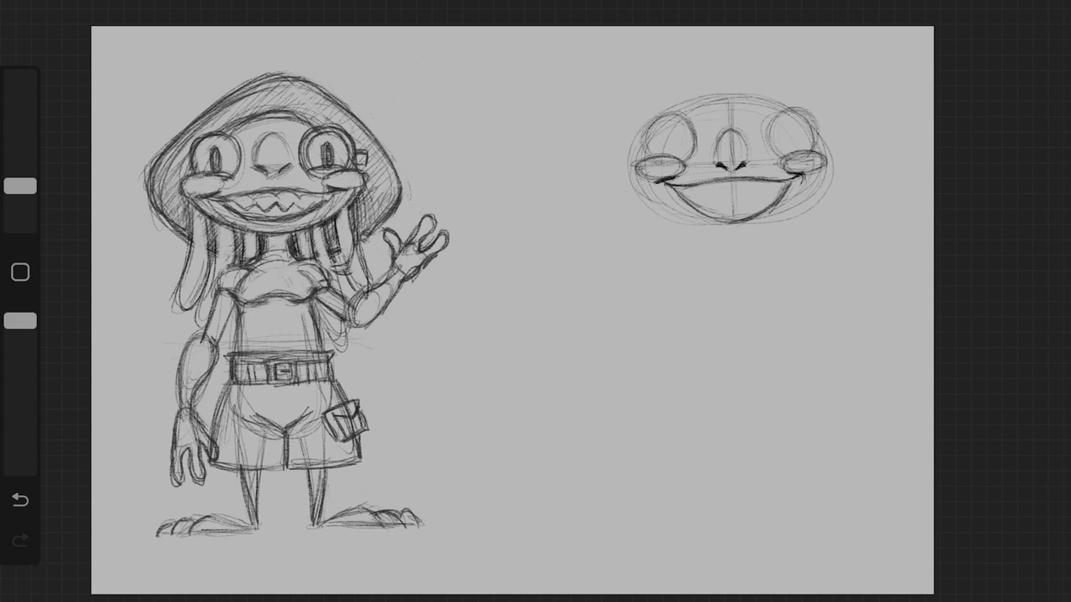
{"action": "left_click_drag", "start_coordinate": [661, 180], "coordinate": [804, 180]}
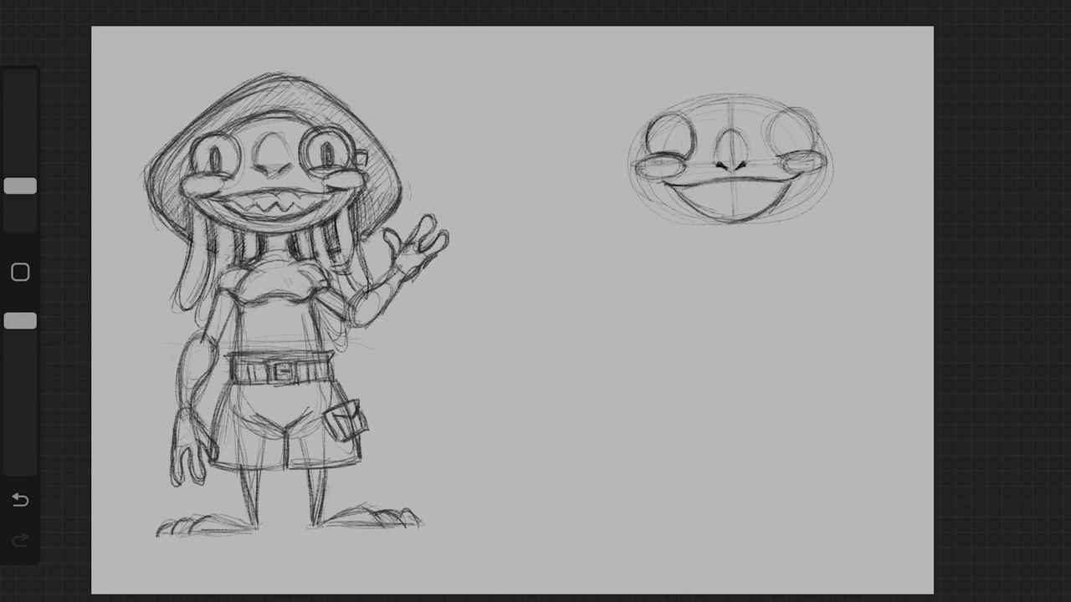
{"action": "left_click_drag", "start_coordinate": [783, 114], "coordinate": [790, 154]}
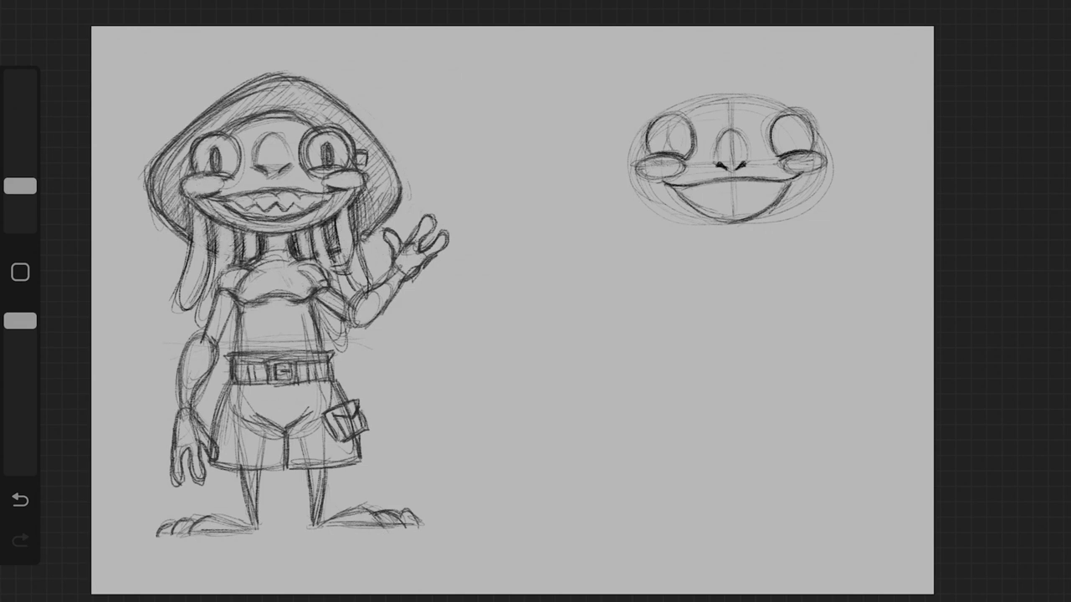
Practise two small eye shapes below the head and refine its mouth line.
{"action": "left_click", "coordinate": [669, 134]}
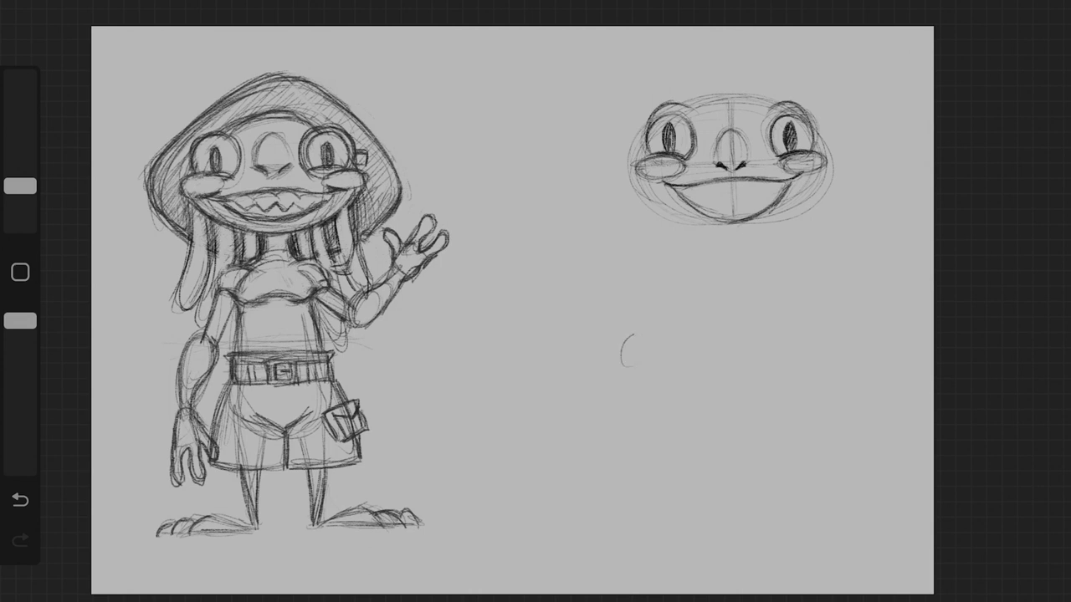
{"action": "left_click_drag", "start_coordinate": [632, 351], "coordinate": [695, 338]}
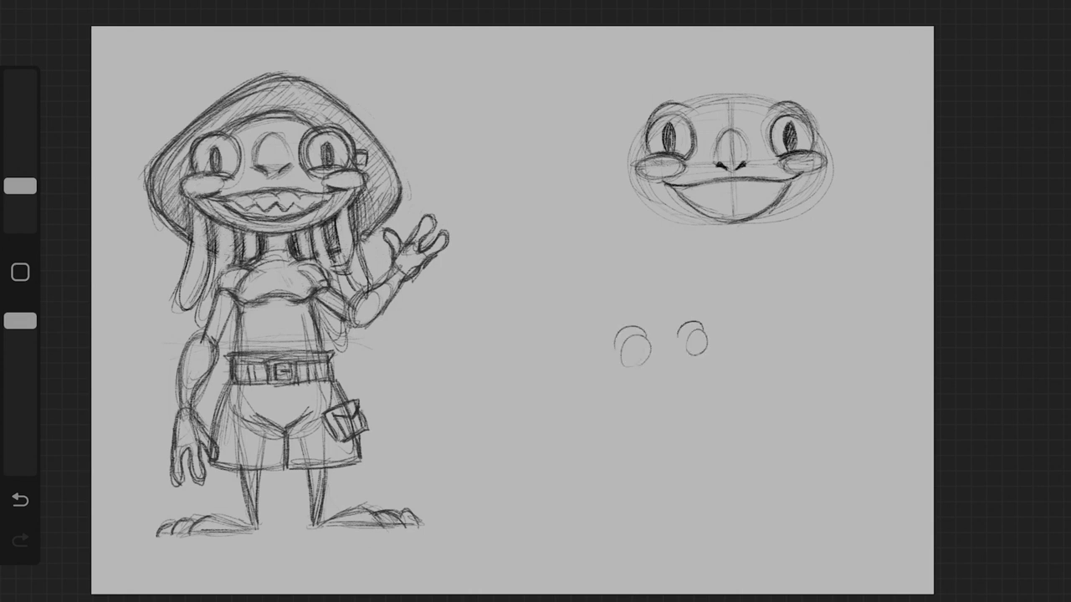
{"action": "left_click_drag", "start_coordinate": [650, 335], "coordinate": [695, 360]}
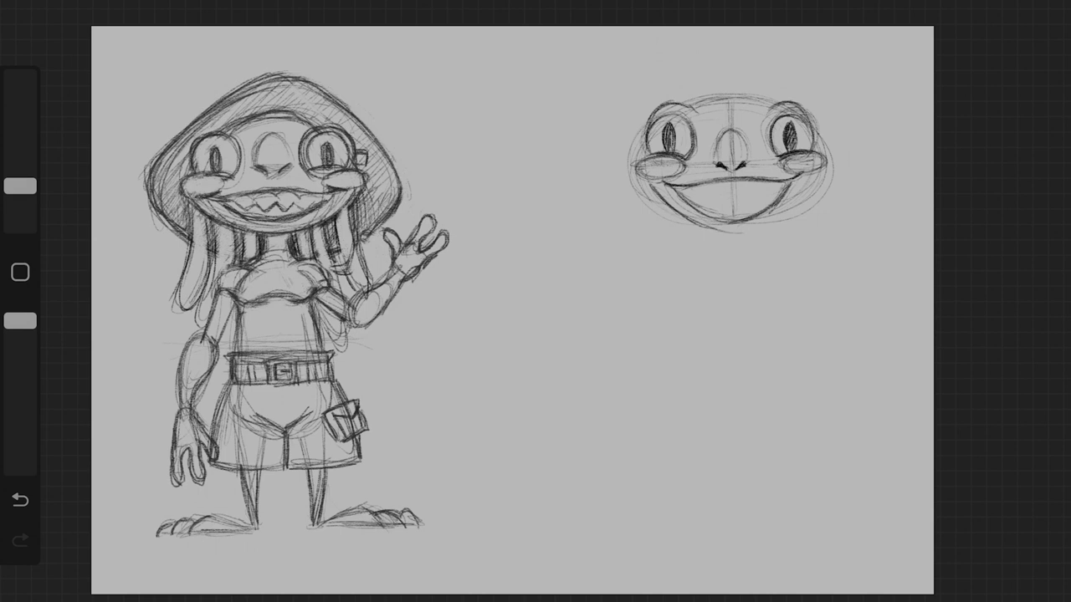
{"action": "left_click_drag", "start_coordinate": [728, 234], "coordinate": [803, 180]}
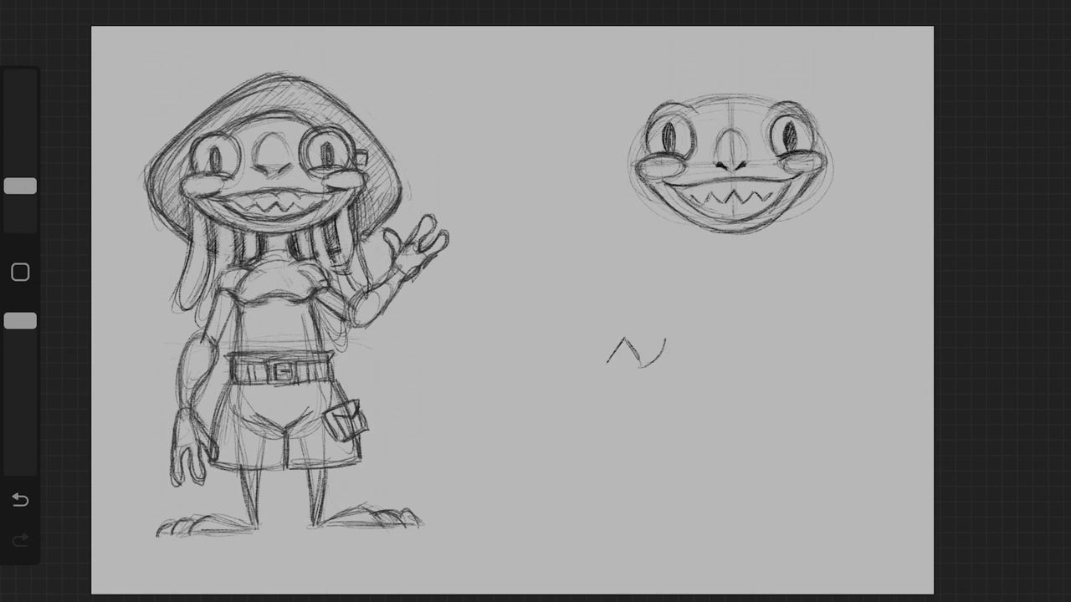
Practise a zigzag row of pointed teeth strokes below the head study.
{"action": "left_click_drag", "start_coordinate": [572, 351], "coordinate": [661, 343]}
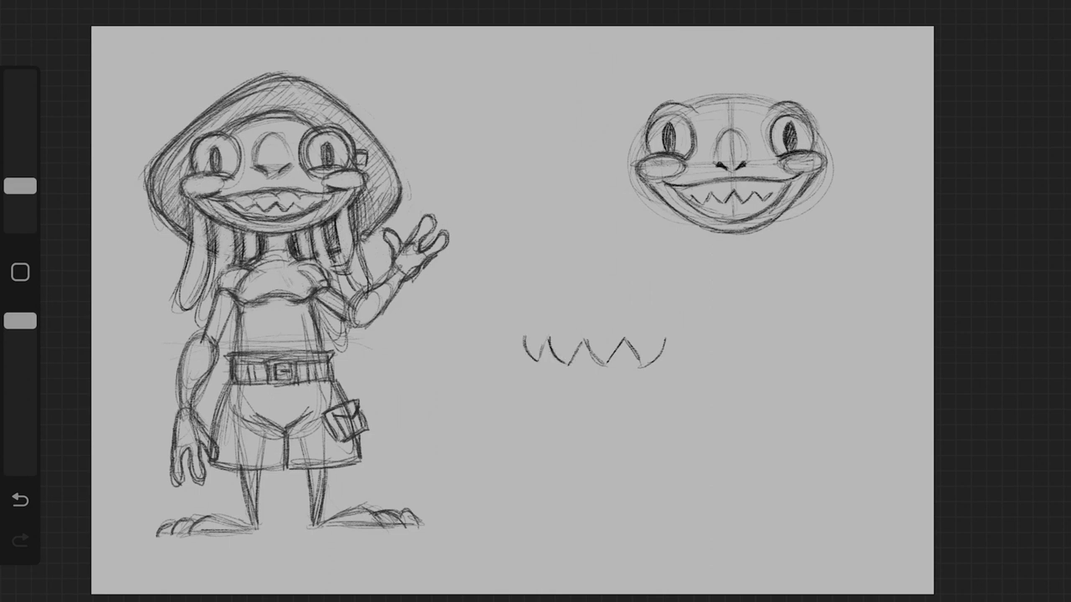
{"action": "left_click_drag", "start_coordinate": [661, 343], "coordinate": [686, 360]}
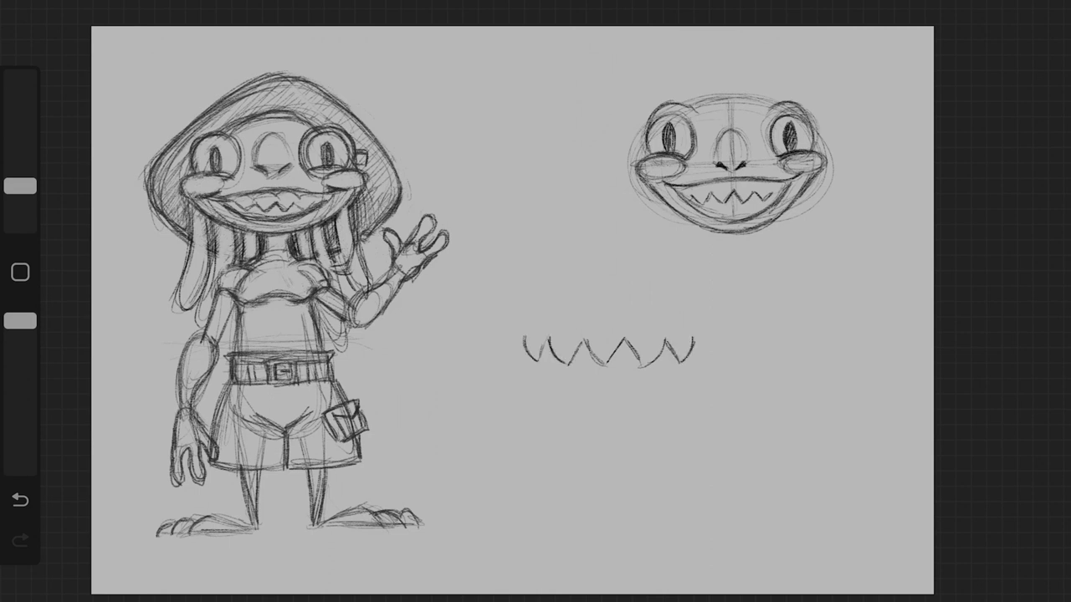
{"action": "left_click_drag", "start_coordinate": [666, 360], "coordinate": [683, 338]}
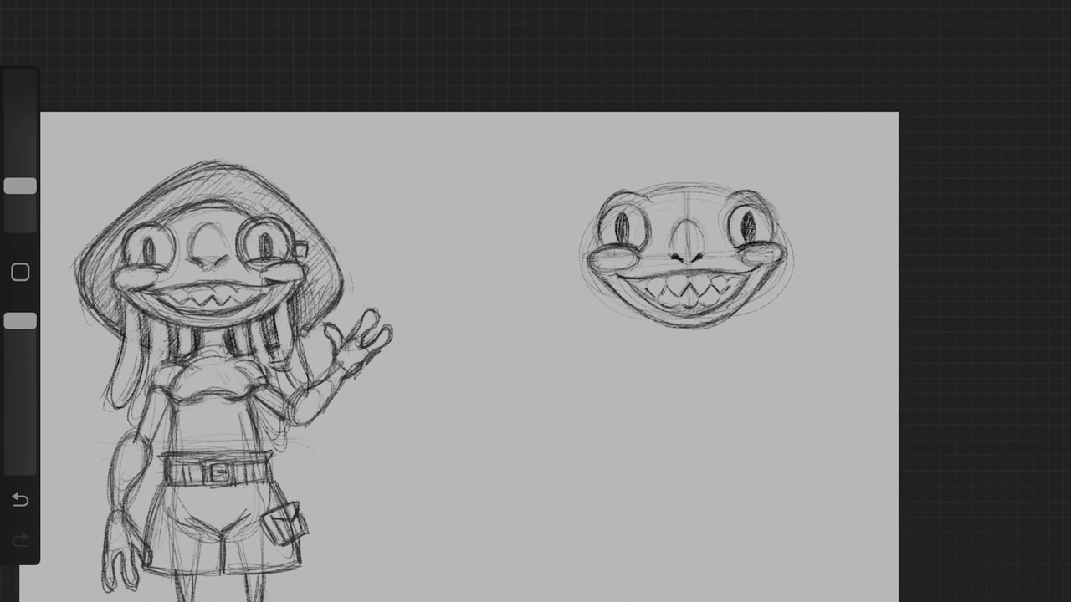
Draw long tentacle strands hanging from both sides of the head's jaw and chin.
{"action": "left_click_drag", "start_coordinate": [601, 284], "coordinate": [596, 371]}
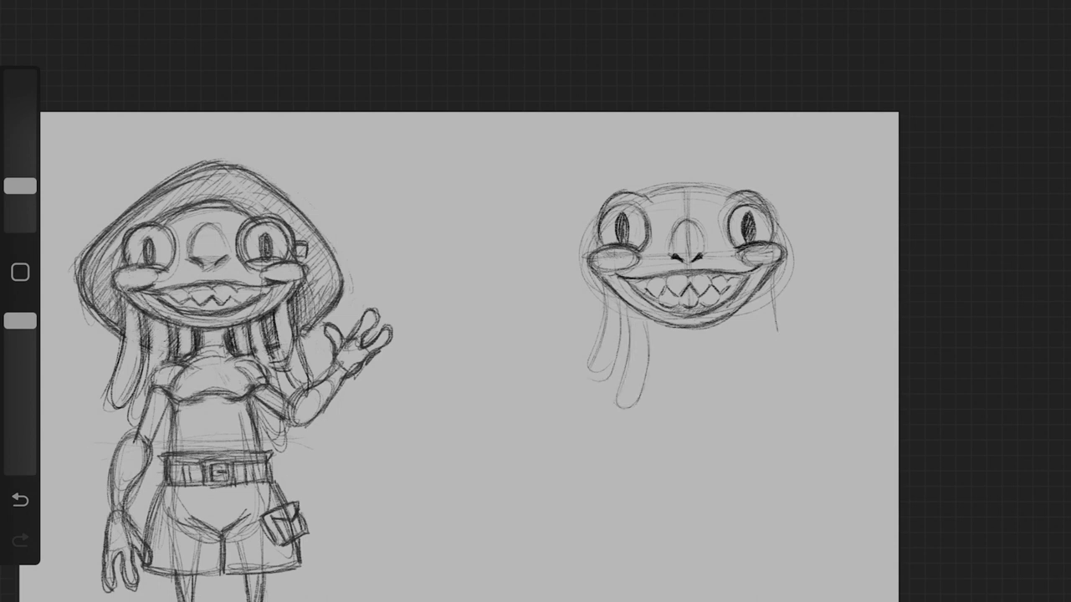
{"action": "left_click_drag", "start_coordinate": [753, 276], "coordinate": [786, 385]}
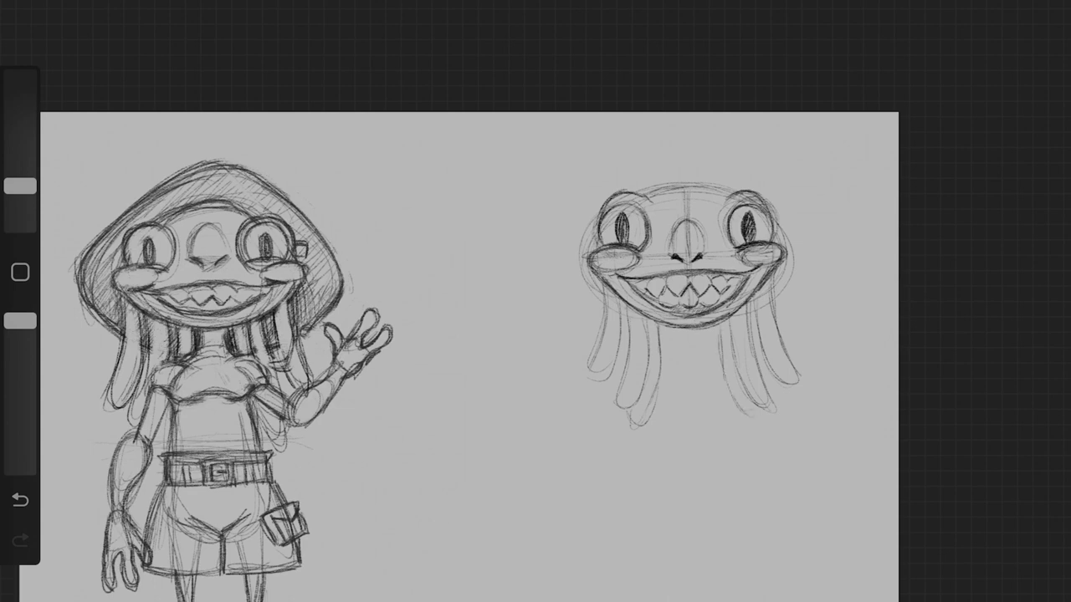
{"action": "left_click_drag", "start_coordinate": [644, 193], "coordinate": [717, 186]}
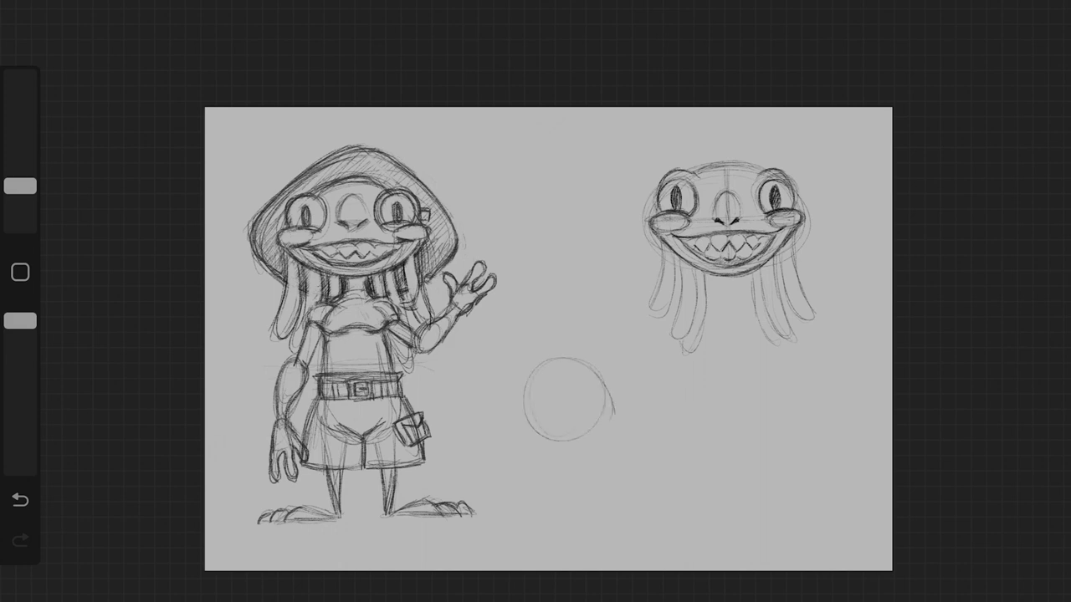
Sketch a dome hat over the head study with a goggle eyepiece on its side.
{"action": "left_click_drag", "start_coordinate": [577, 415], "coordinate": [603, 435]}
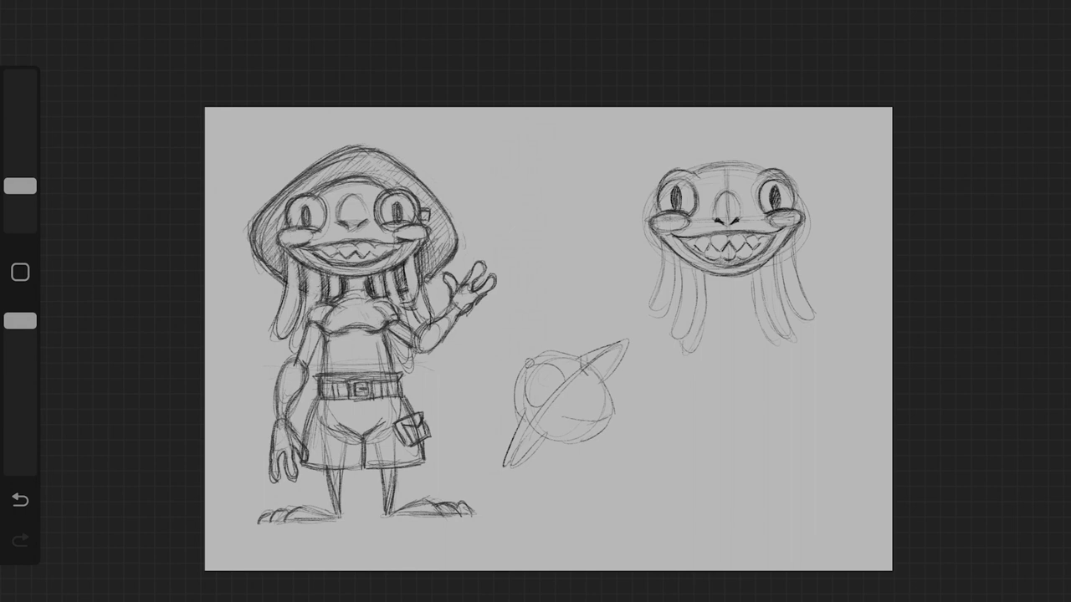
{"action": "left_click_drag", "start_coordinate": [594, 371], "coordinate": [619, 343]}
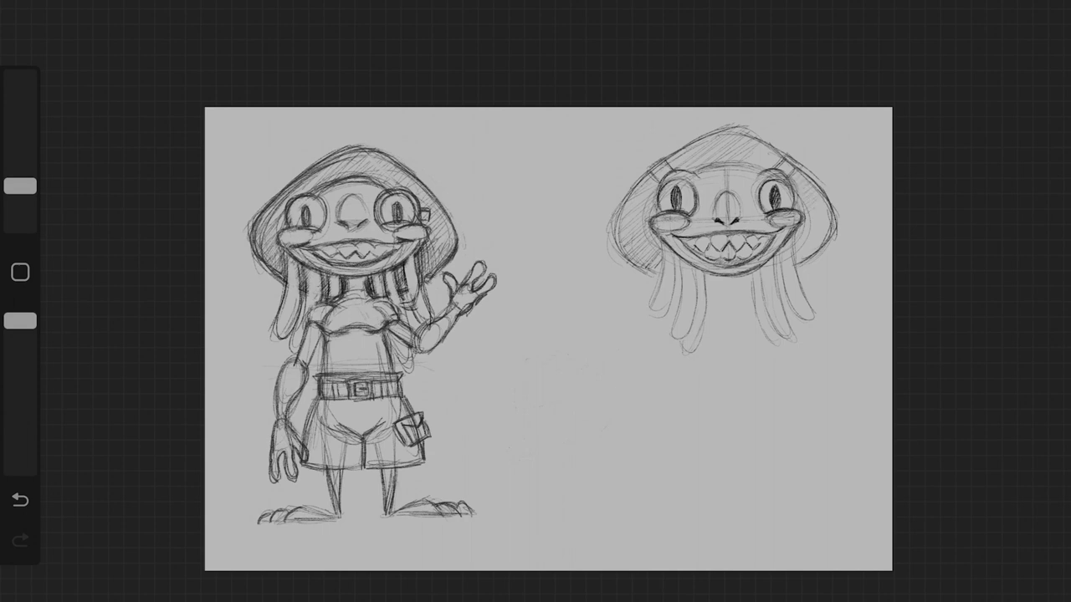
{"action": "left_click_drag", "start_coordinate": [795, 209], "coordinate": [829, 251]}
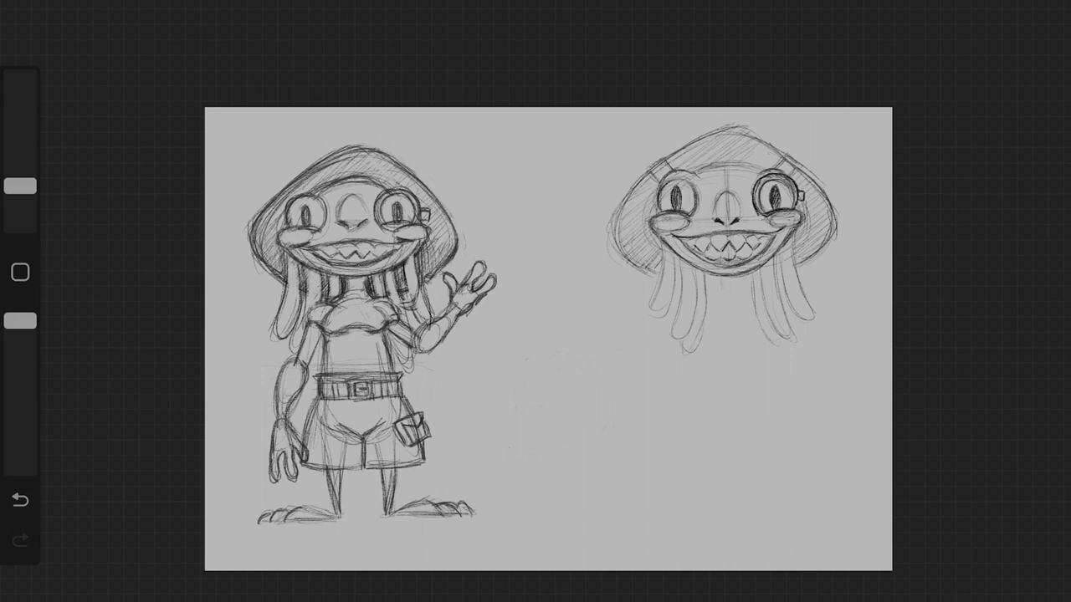
Firm up the hat hatching and thicken the goggle-like eye rims on the head study.
{"action": "left_click_drag", "start_coordinate": [801, 214], "coordinate": [790, 293]}
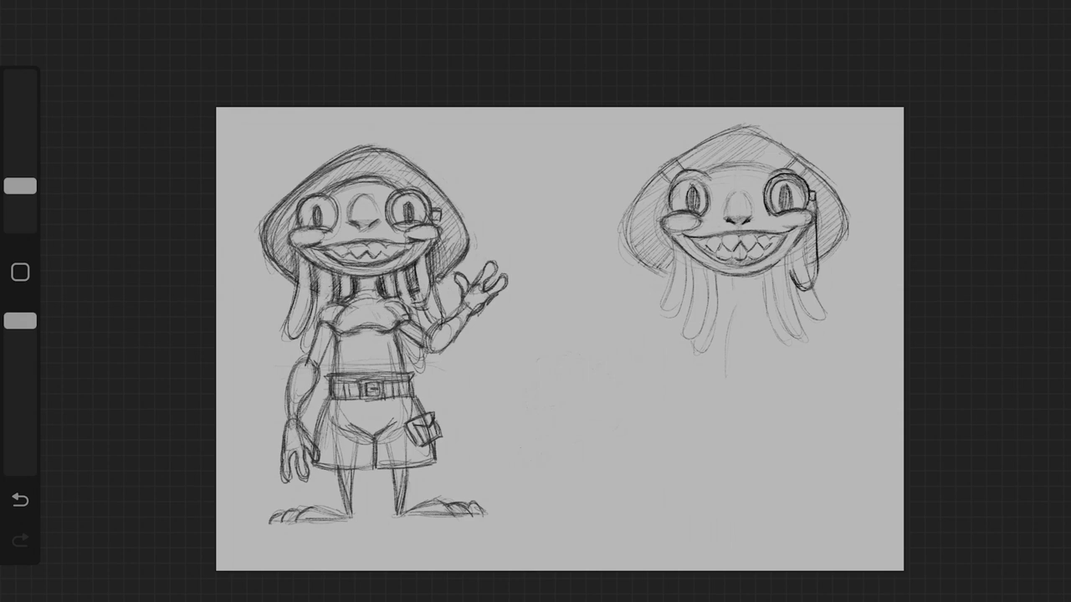
Block in a large rough oval body beneath the head study's tentacle strands.
{"action": "left_click", "coordinate": [20, 539]}
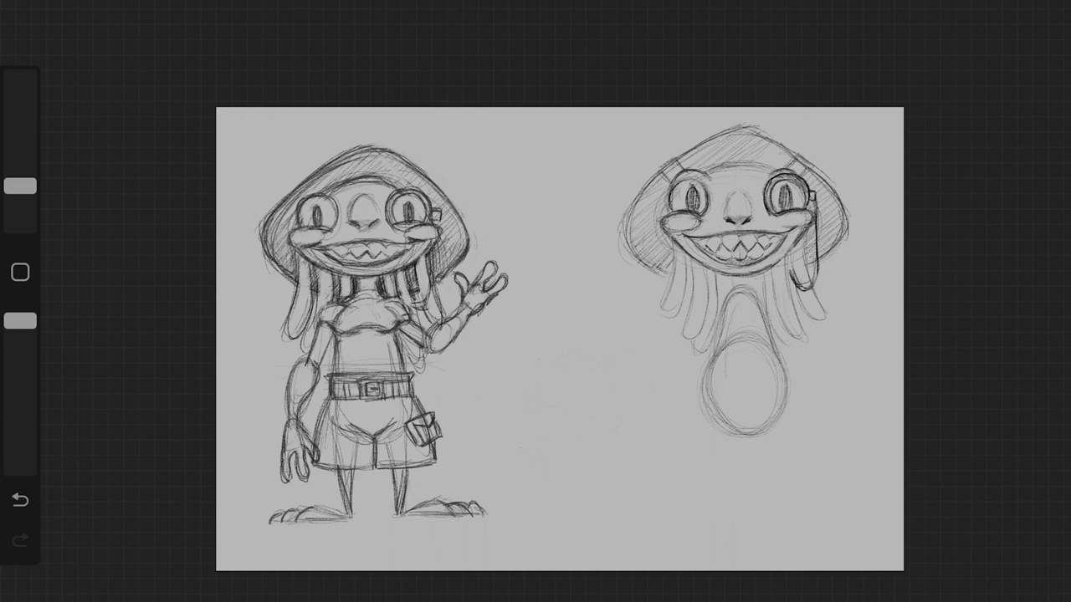
Remove the guide arrow and draw thin legs with splayed clawed feet under the oval body.
{"action": "left_click_drag", "start_coordinate": [845, 338], "coordinate": [807, 369]}
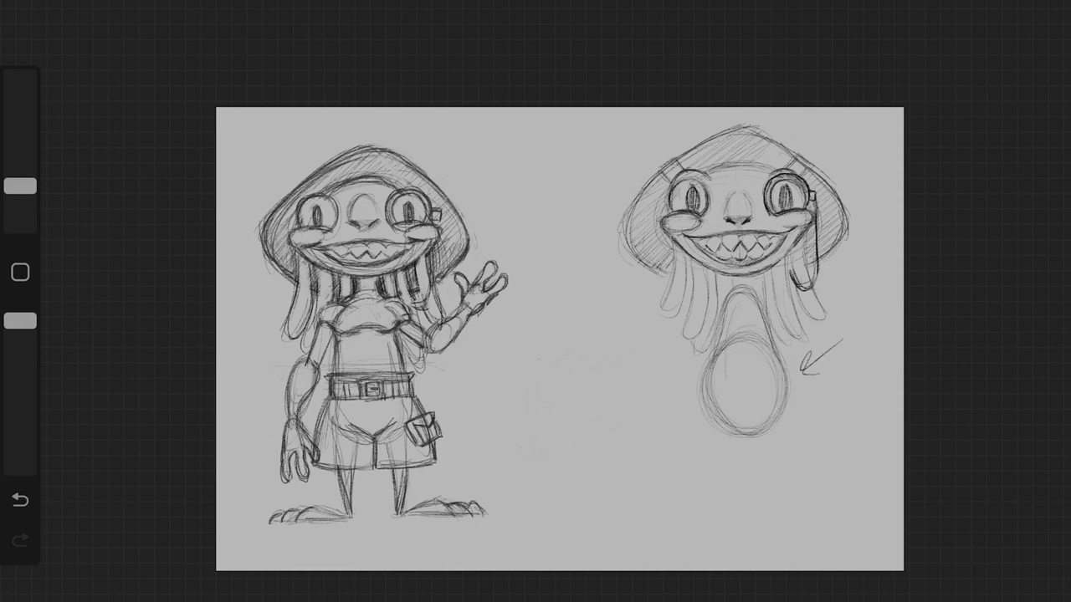
{"action": "left_click", "coordinate": [20, 499]}
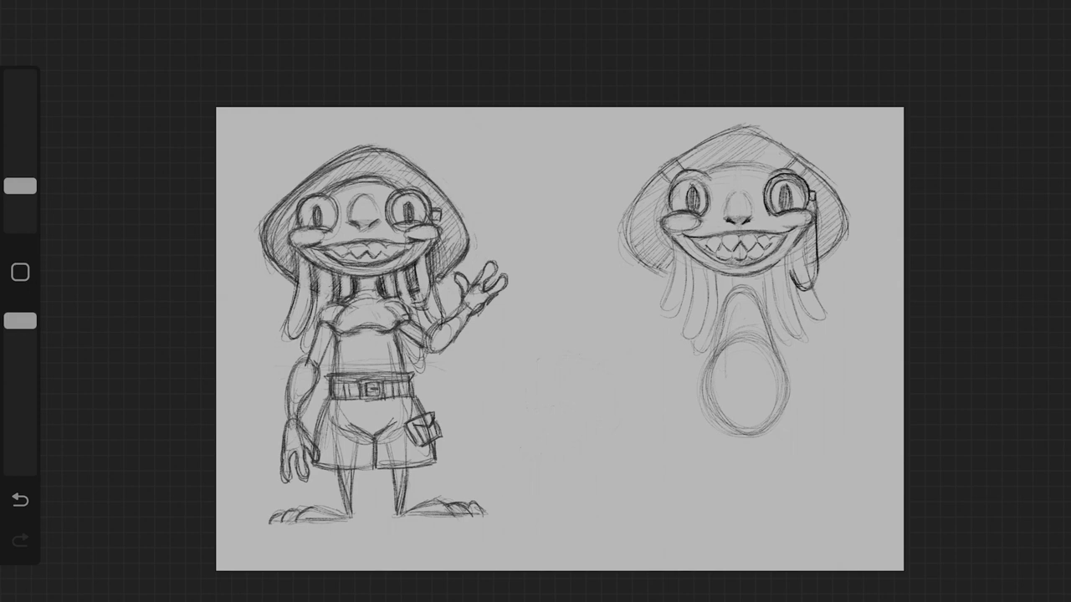
{"action": "left_click_drag", "start_coordinate": [706, 410], "coordinate": [722, 488]}
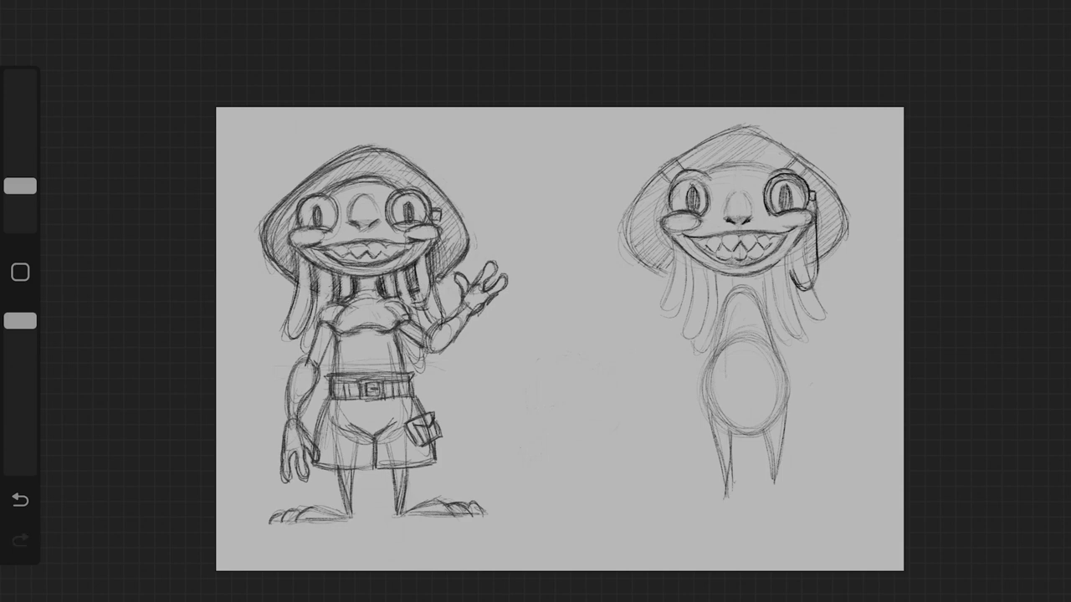
{"action": "left_click_drag", "start_coordinate": [670, 494], "coordinate": [728, 485]}
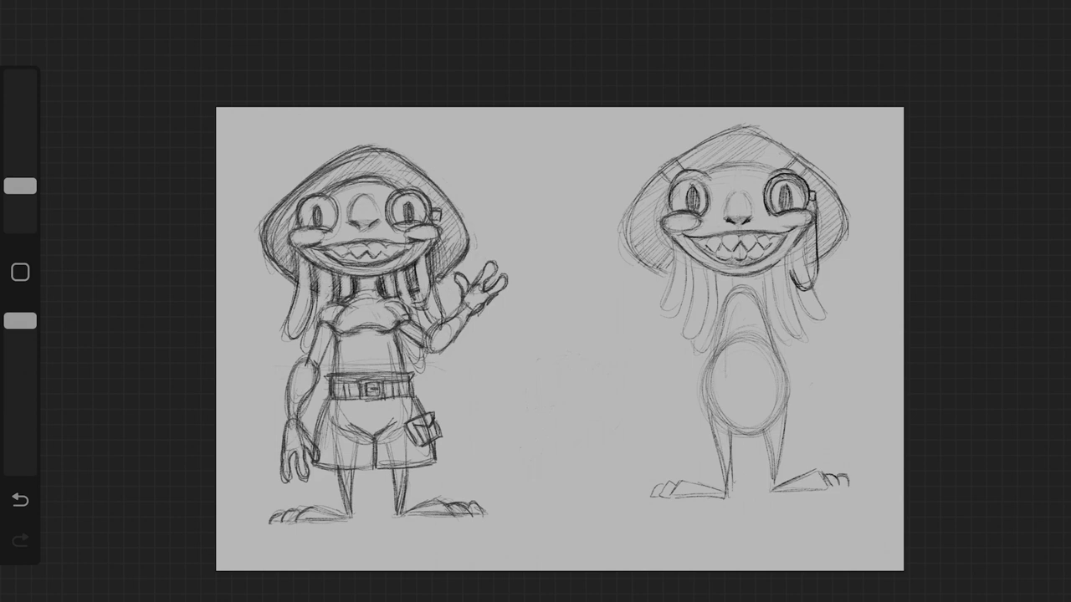
{"action": "left_click_drag", "start_coordinate": [800, 489], "coordinate": [853, 487]}
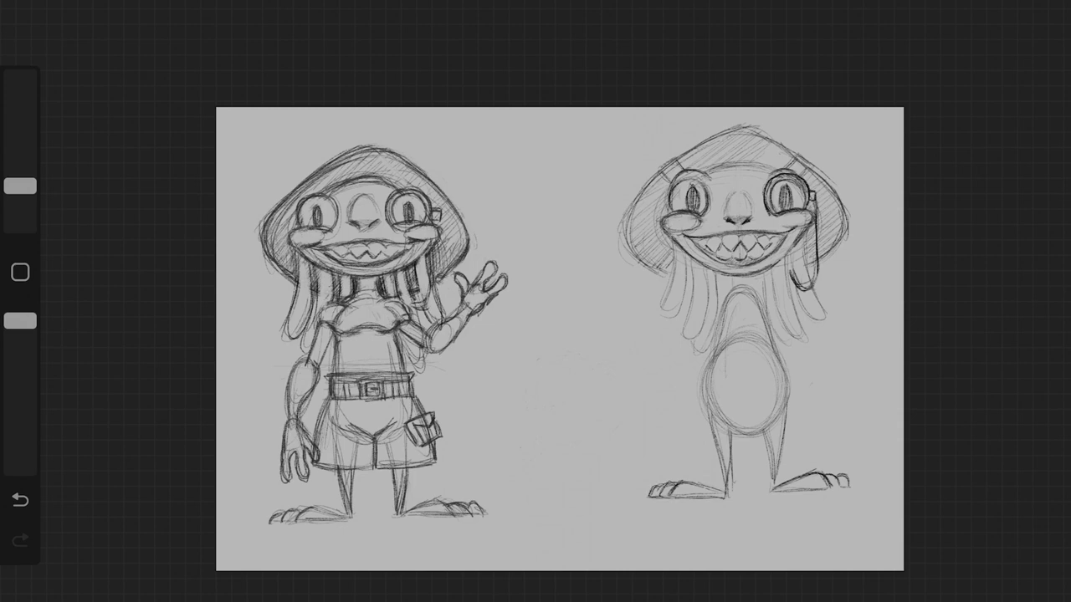
{"action": "left_click_drag", "start_coordinate": [535, 385], "coordinate": [650, 366]}
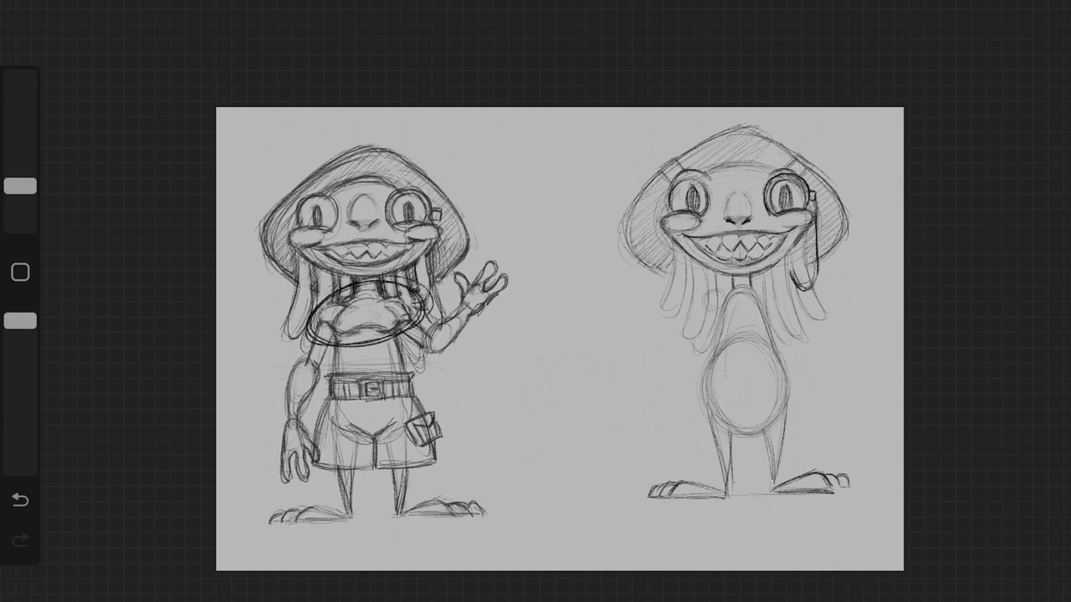
Draw a torso study with shoulder pads, collar and neckline between the two figures.
{"action": "left_click", "coordinate": [20, 499]}
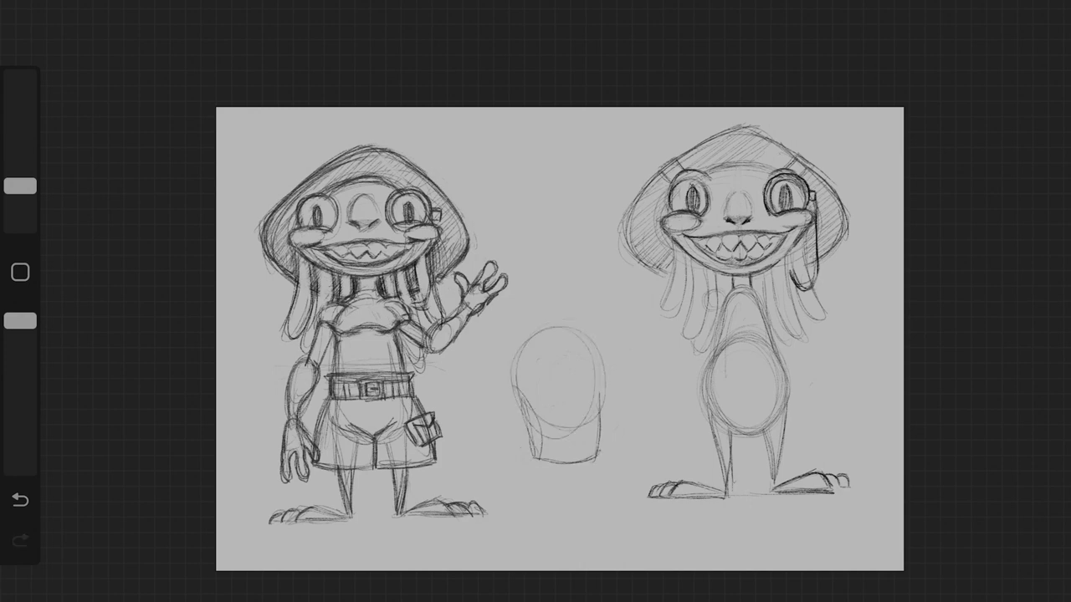
{"action": "left_click_drag", "start_coordinate": [535, 385], "coordinate": [602, 376]}
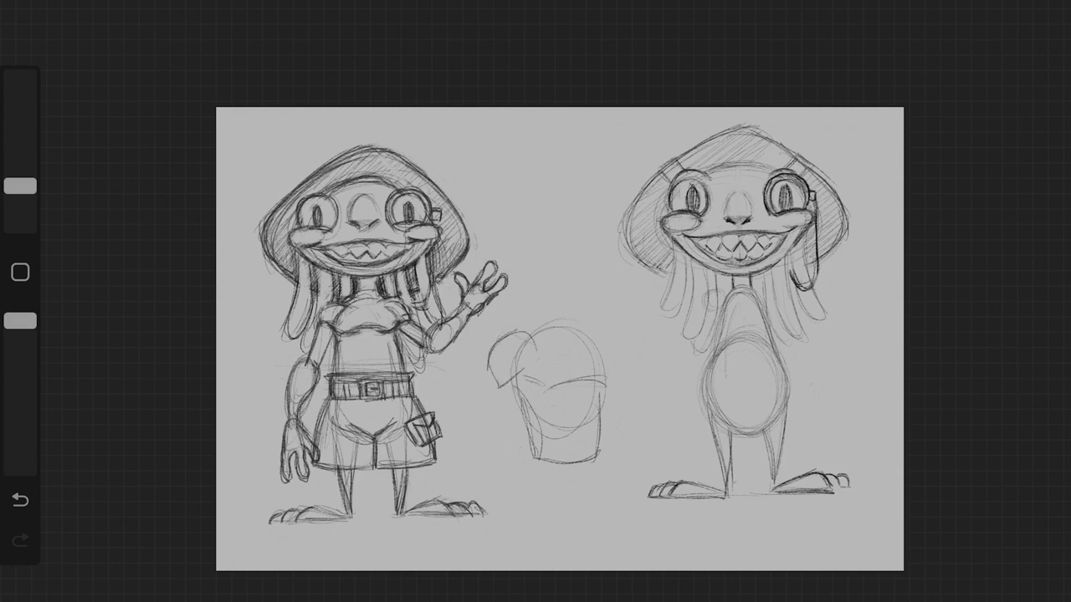
{"action": "left_click_drag", "start_coordinate": [536, 342], "coordinate": [615, 385]}
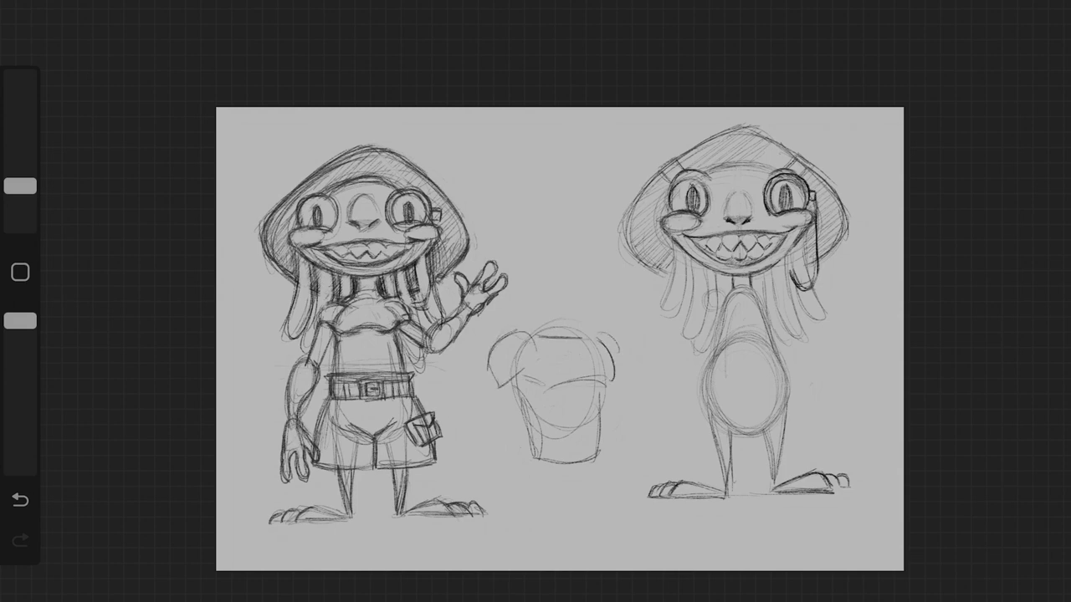
{"action": "left_click_drag", "start_coordinate": [502, 352], "coordinate": [619, 377]}
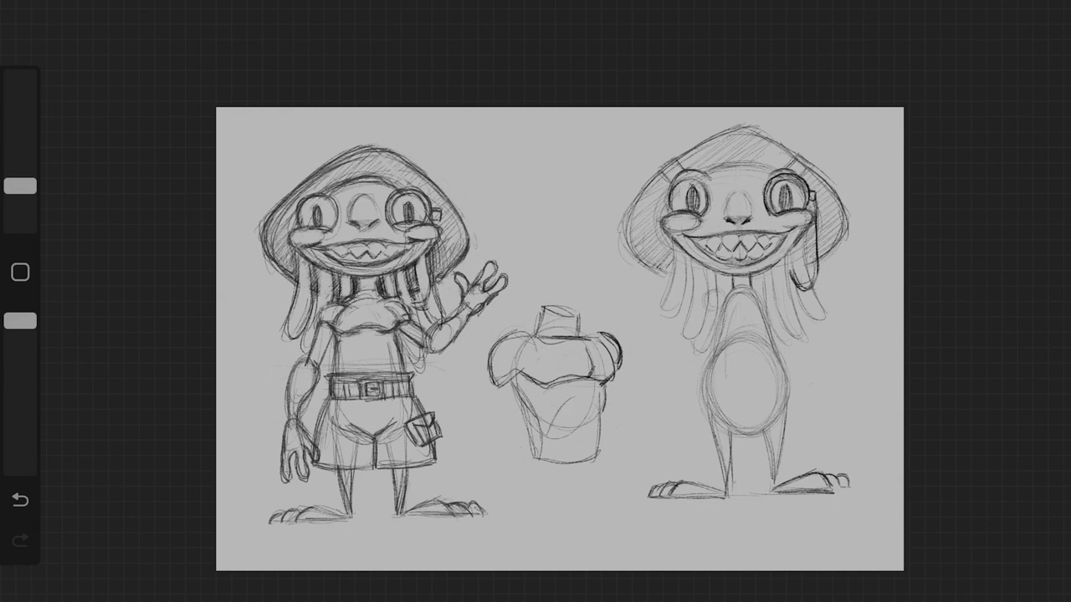
{"action": "left_click_drag", "start_coordinate": [527, 393], "coordinate": [594, 427]}
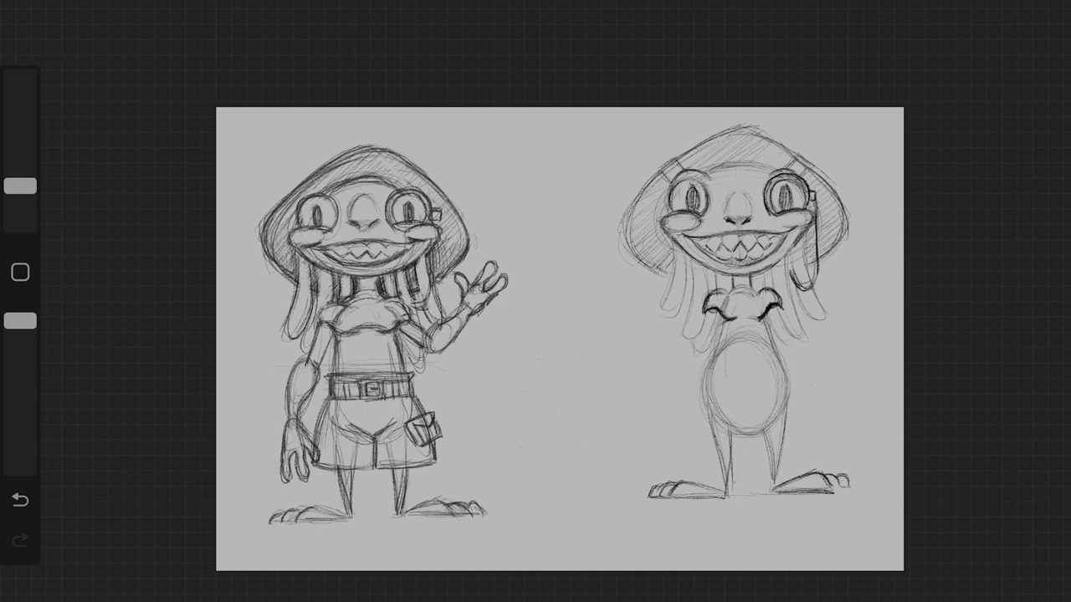
{"action": "mouse_move", "coordinate": [759, 303]}
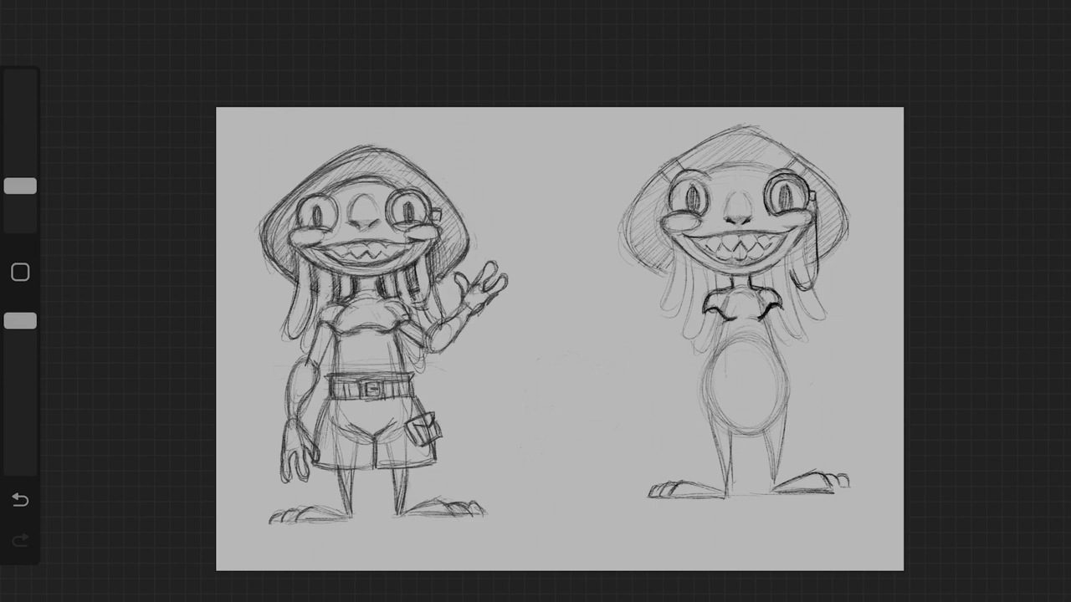
Ink a dark collar-style shirt top over the second character's chest.
{"action": "left_click_drag", "start_coordinate": [696, 315], "coordinate": [710, 346]}
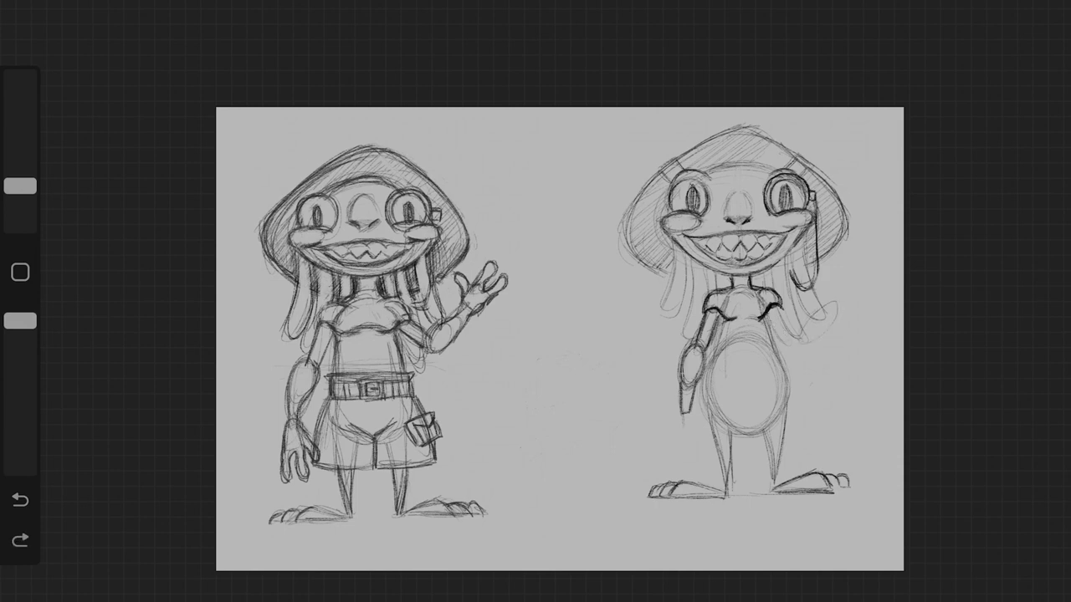
Draw a jointed arm hanging at the second character's left side.
{"action": "left_click_drag", "start_coordinate": [812, 301], "coordinate": [836, 335]}
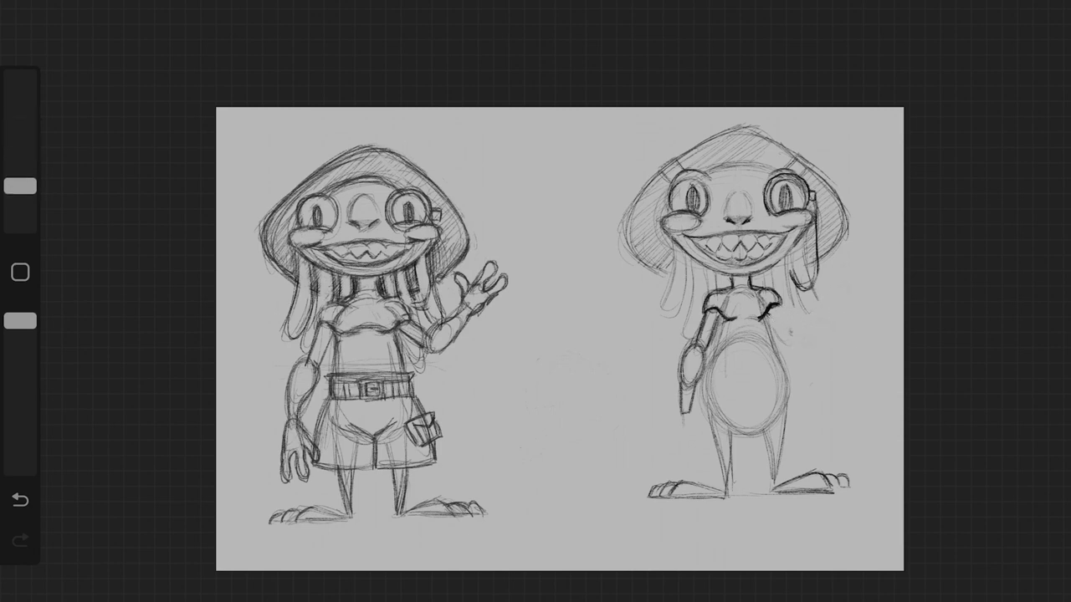
{"action": "left_click_drag", "start_coordinate": [823, 332], "coordinate": [874, 359]}
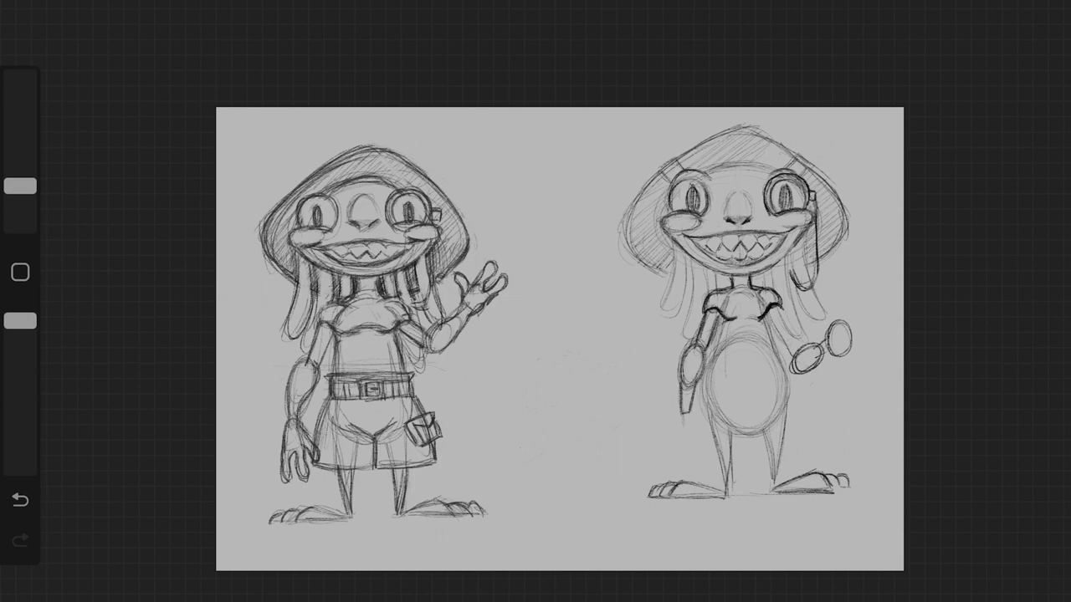
Sketch and clear trial joint circles, then draw the raised waving arm on the right.
{"action": "left_click_drag", "start_coordinate": [778, 315], "coordinate": [795, 354]}
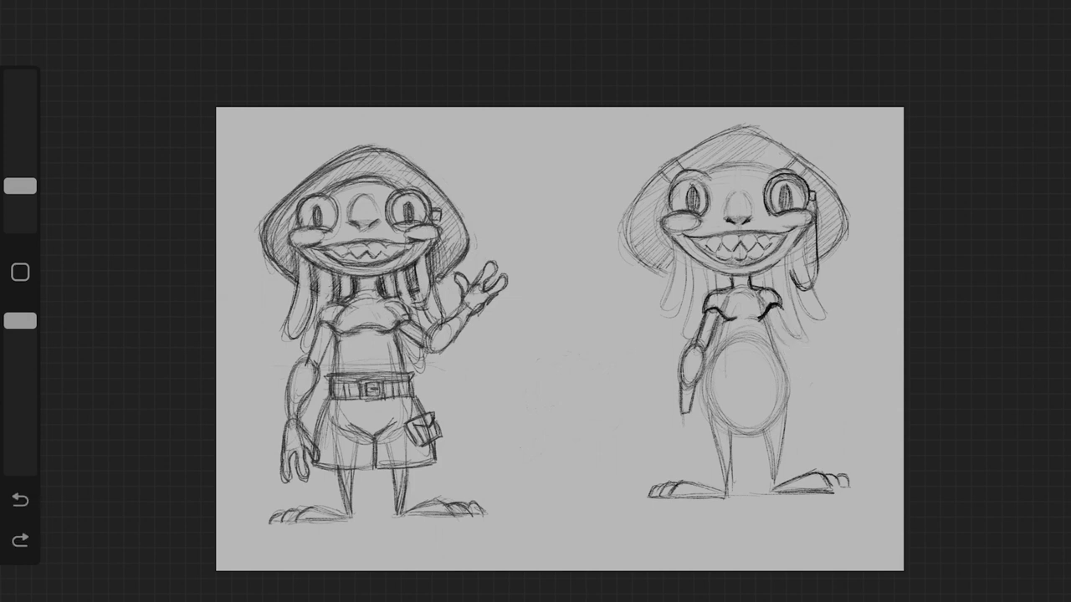
{"action": "left_click_drag", "start_coordinate": [677, 314], "coordinate": [683, 410]}
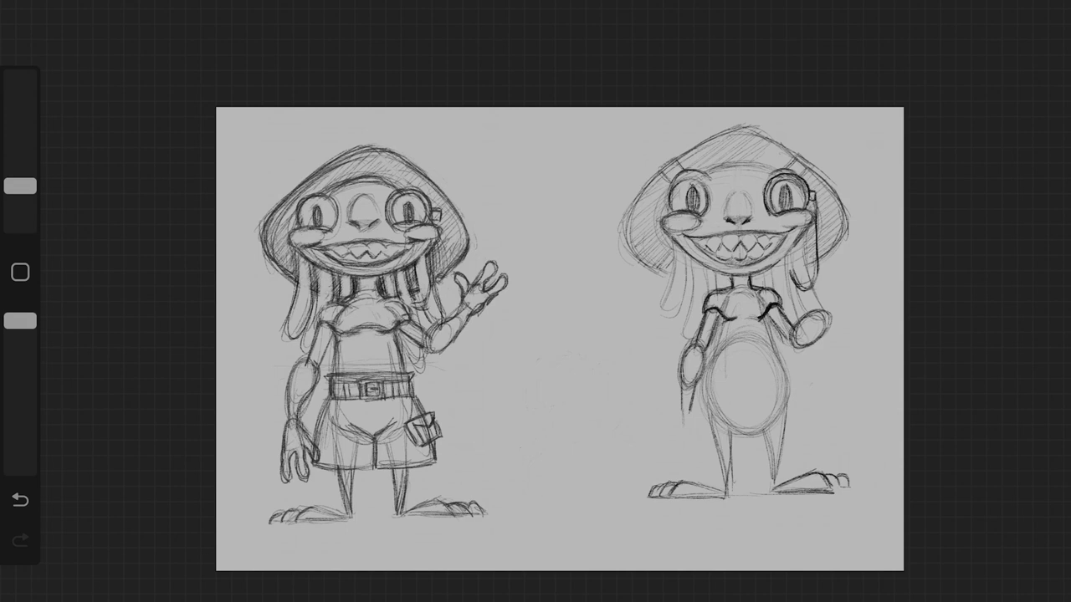
{"action": "left_click_drag", "start_coordinate": [837, 298], "coordinate": [824, 331]}
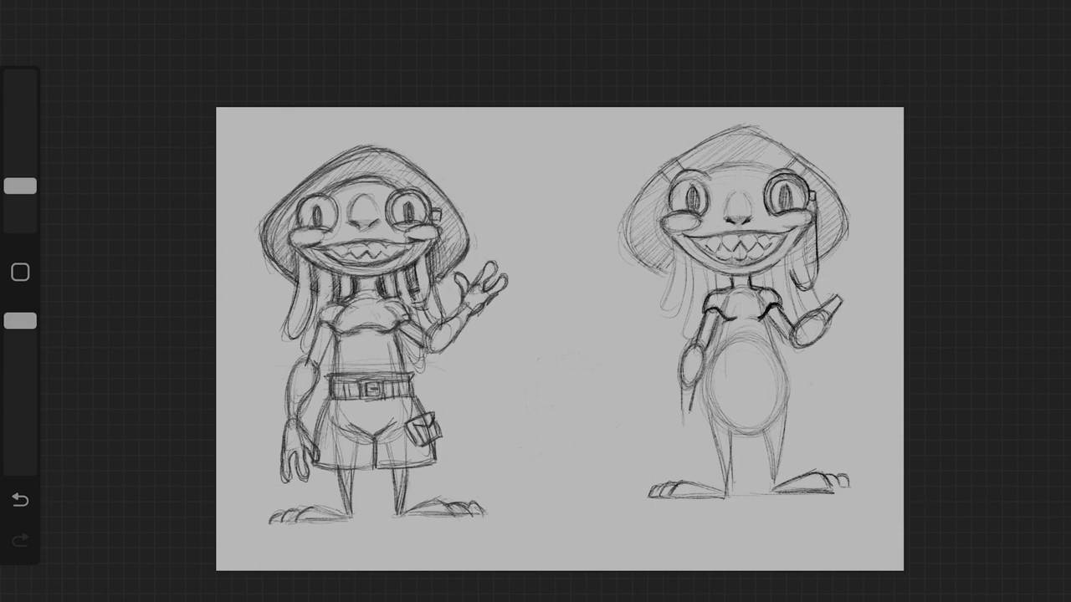
{"action": "mouse_move", "coordinate": [835, 298]}
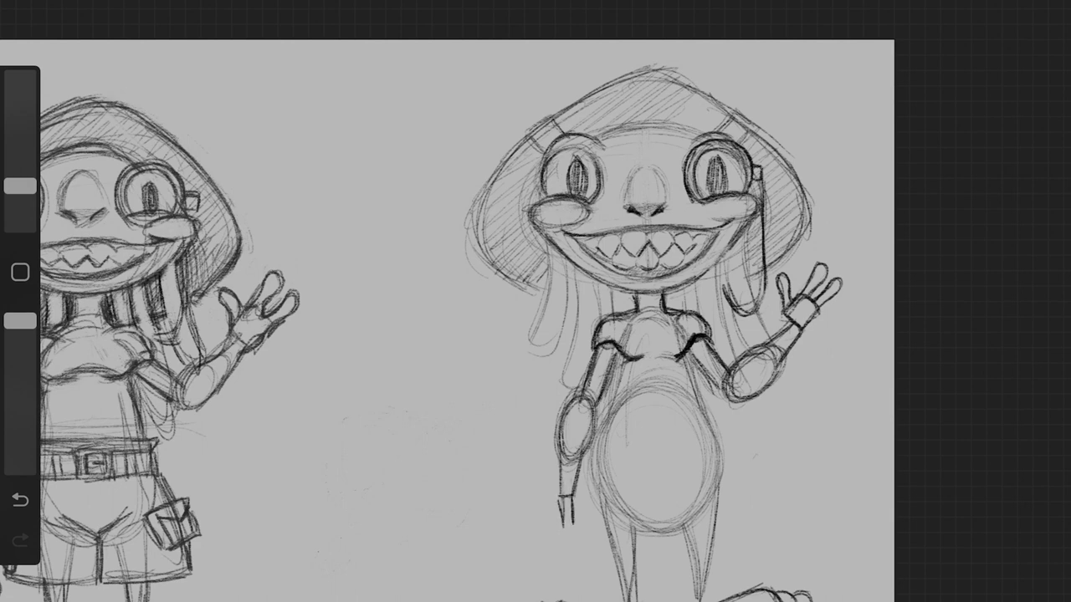
Sketch a separate hand study with an arm line beside the right figure.
{"action": "left_click_drag", "start_coordinate": [569, 485], "coordinate": [572, 522]}
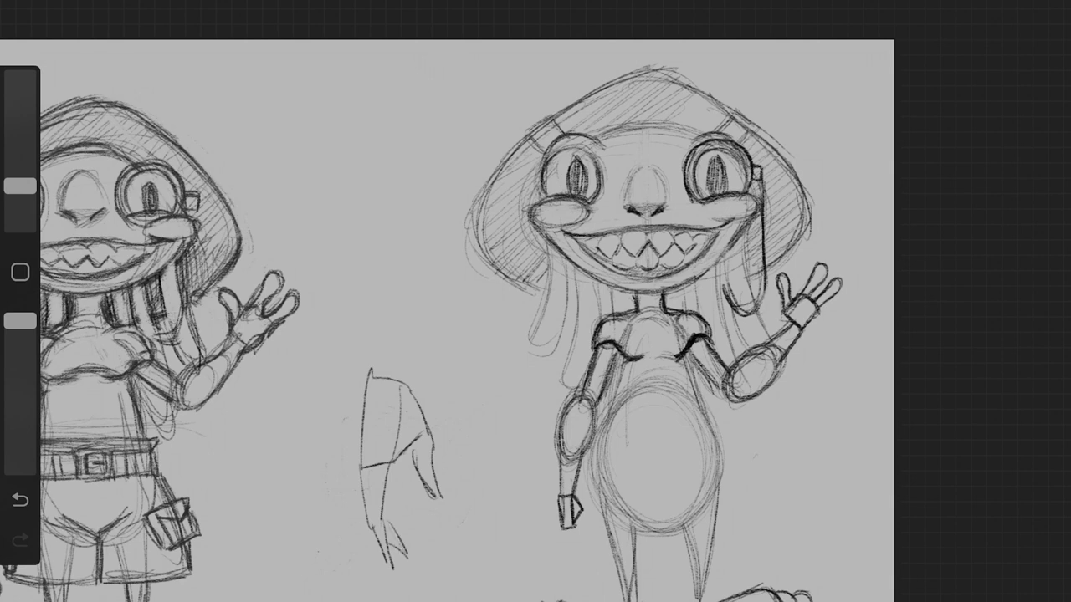
{"action": "left_click_drag", "start_coordinate": [381, 266], "coordinate": [368, 393]}
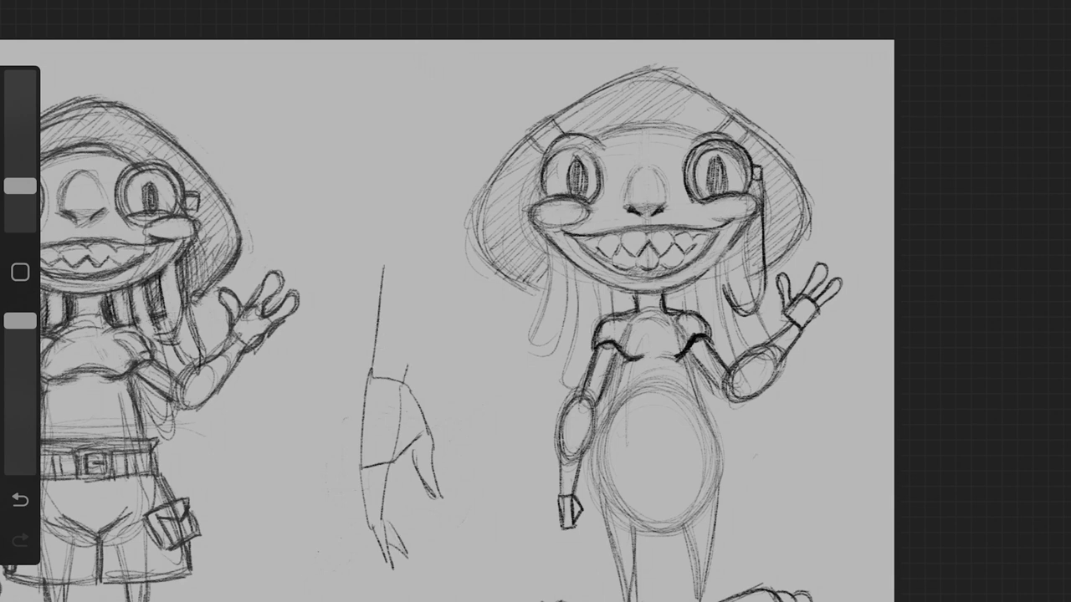
{"action": "left_click_drag", "start_coordinate": [418, 176], "coordinate": [402, 377]}
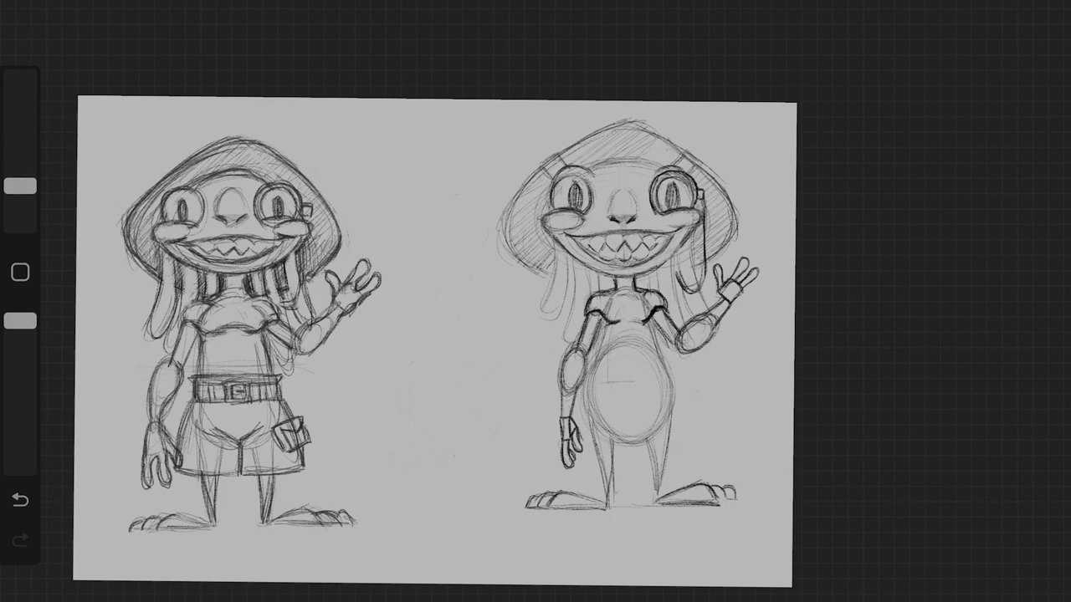
Draw a buckled belt, tank top and shorts details on the right-hand figure.
{"action": "left_click_drag", "start_coordinate": [595, 381], "coordinate": [670, 385]}
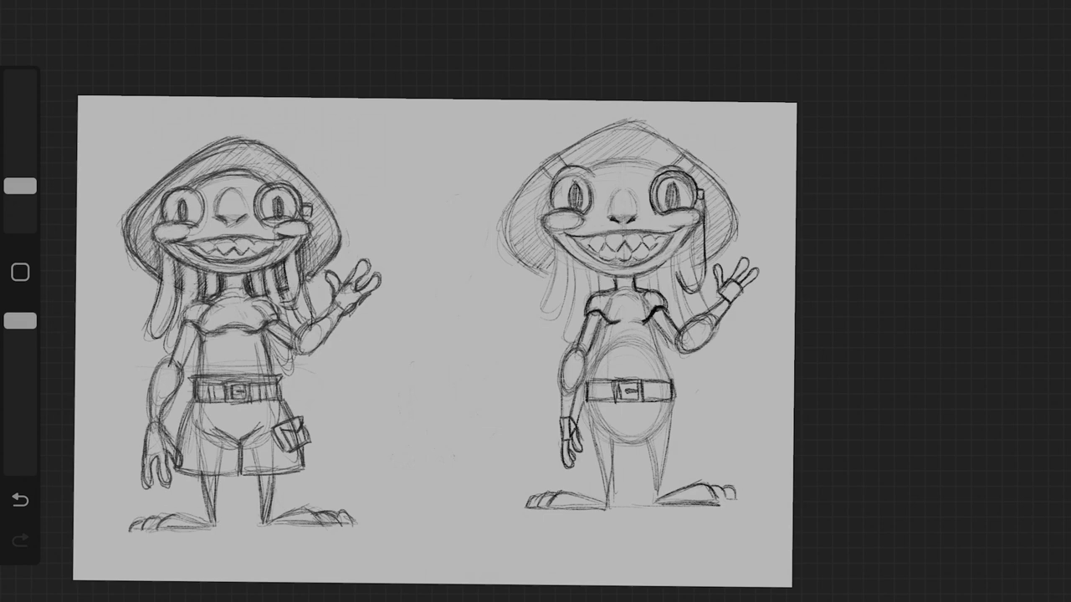
{"action": "left_click_drag", "start_coordinate": [388, 410], "coordinate": [476, 368]}
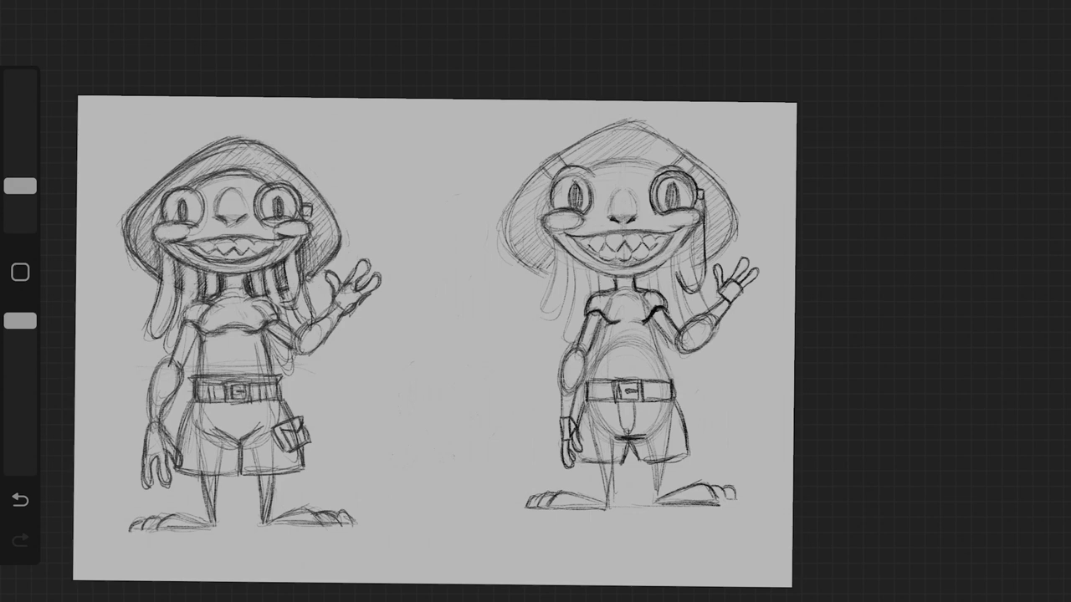
{"action": "left_click_drag", "start_coordinate": [586, 375], "coordinate": [661, 376]}
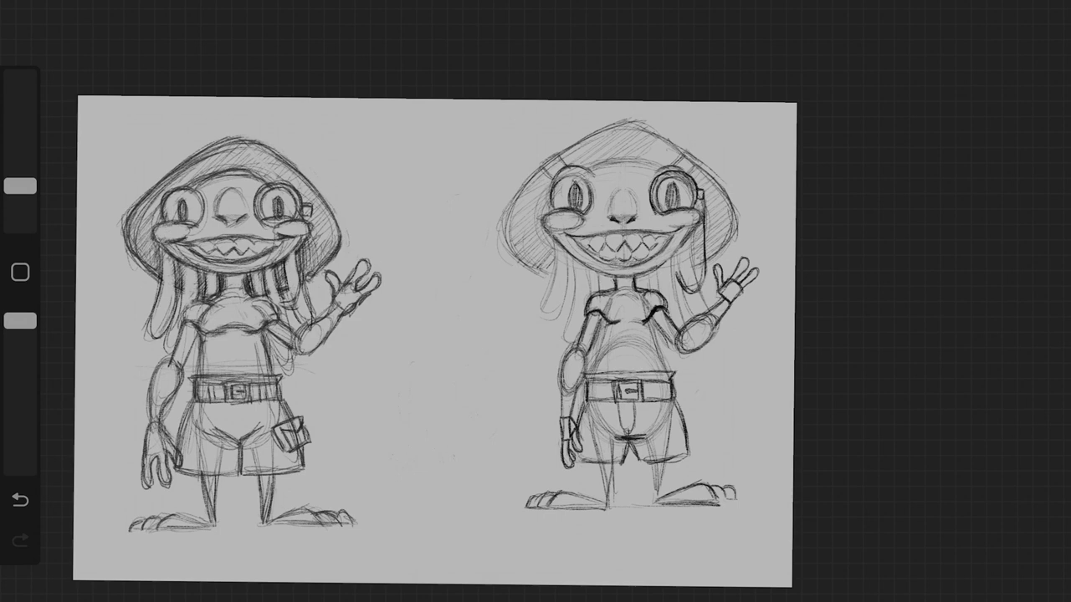
{"action": "left_click_drag", "start_coordinate": [712, 368], "coordinate": [678, 383]}
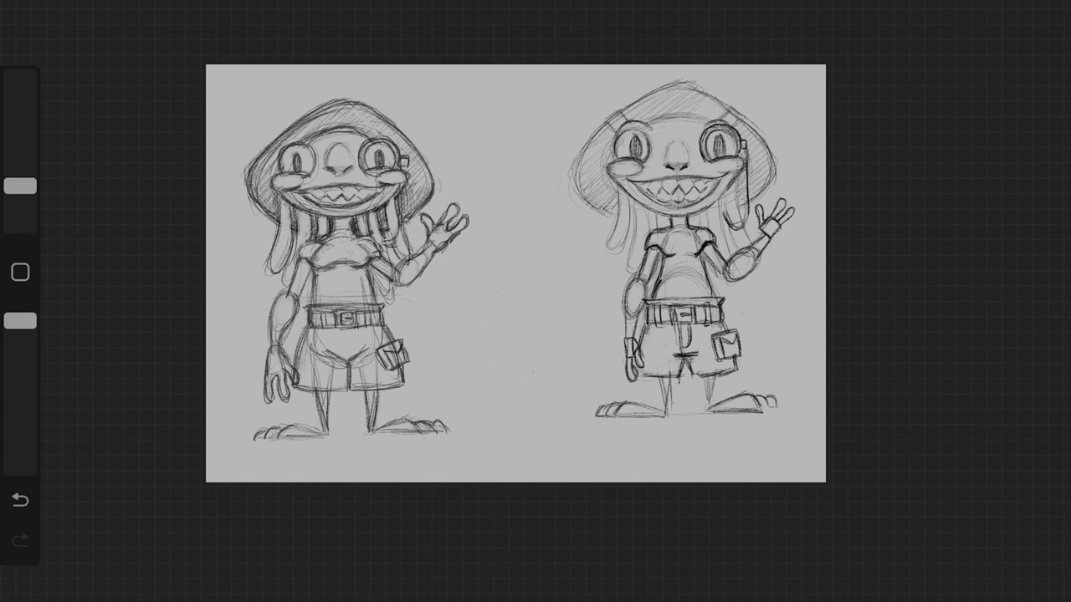
Add cargo pocket flaps to the shorts and joint lines along the right figure's arm.
{"action": "left_click_drag", "start_coordinate": [502, 284], "coordinate": [569, 368]}
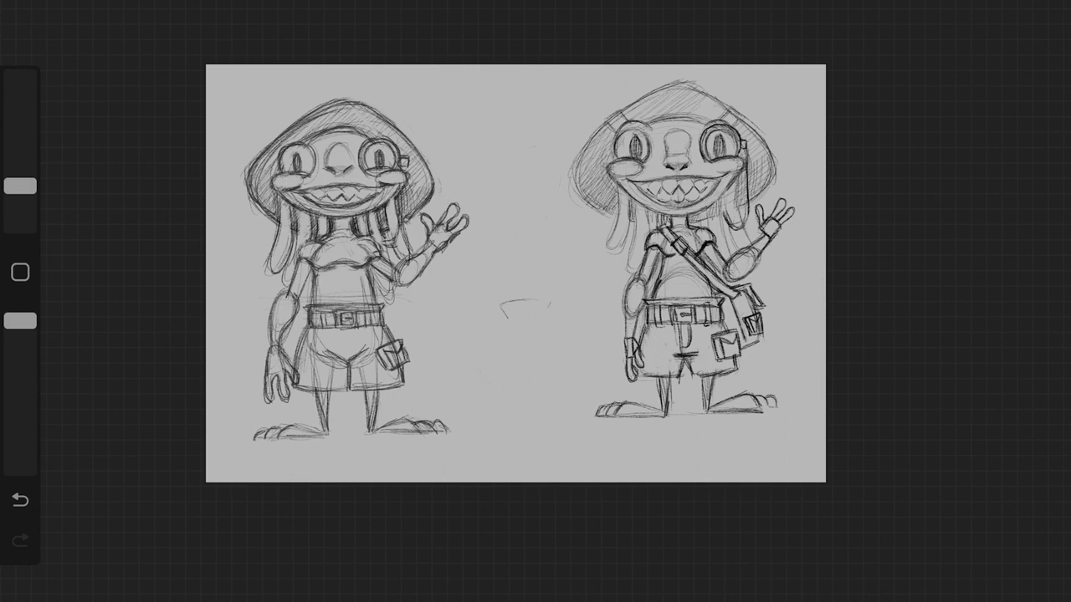
Refine the satchel and strap on the right-hand figure.
{"action": "left_click_drag", "start_coordinate": [502, 310], "coordinate": [544, 321]}
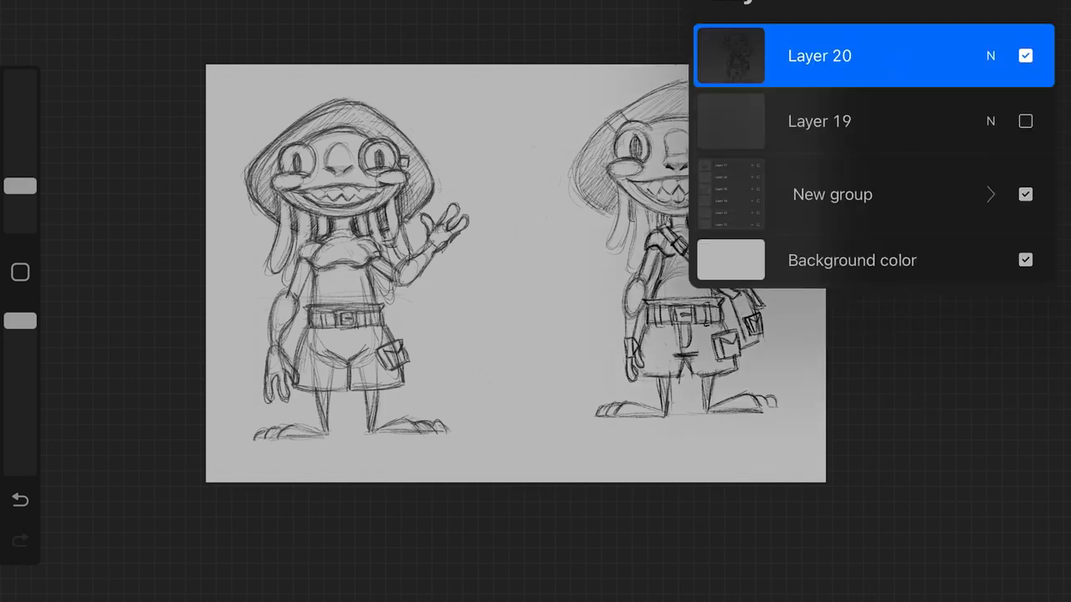
Hide the right-hand figure's layer and sketch an open palm with thumb, fingers and knuckle marks.
{"action": "left_click", "coordinate": [1024, 55]}
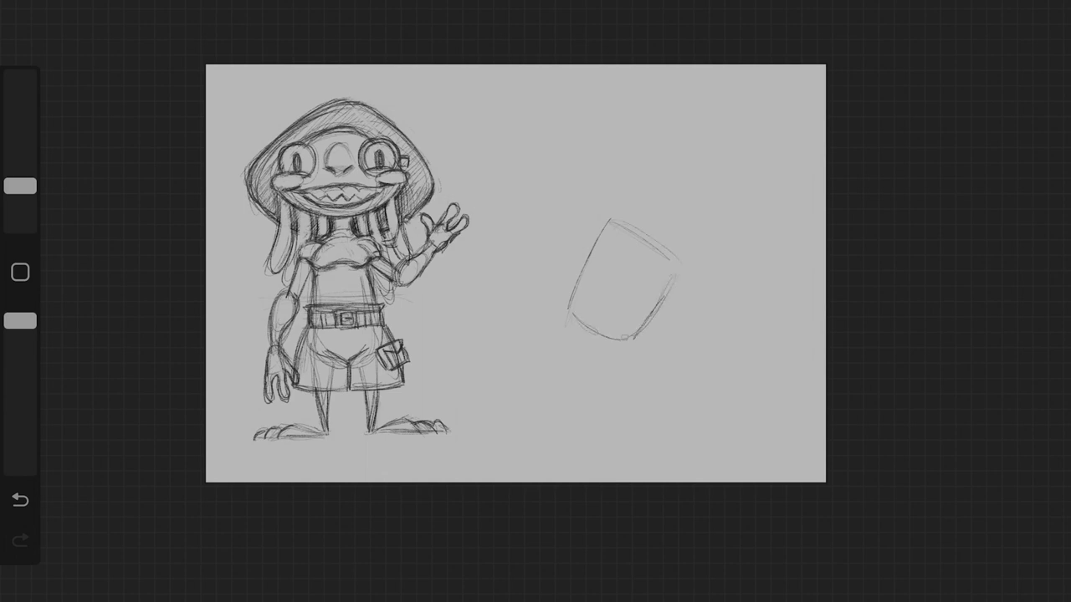
{"action": "left_click_drag", "start_coordinate": [616, 260], "coordinate": [623, 335]}
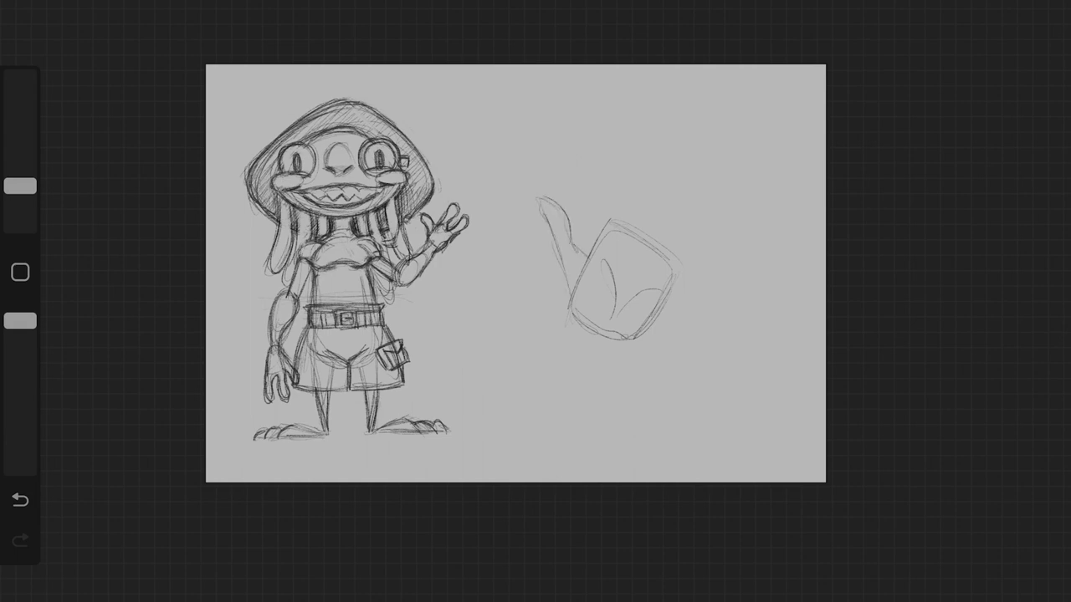
{"action": "left_click_drag", "start_coordinate": [610, 226], "coordinate": [656, 150]}
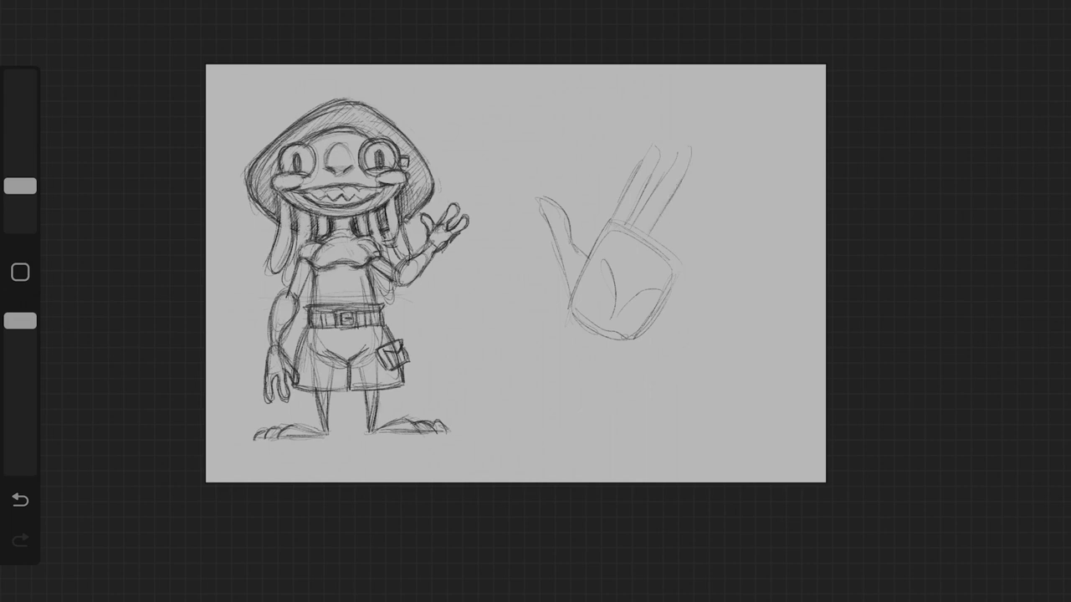
{"action": "left_click_drag", "start_coordinate": [702, 171], "coordinate": [661, 248]}
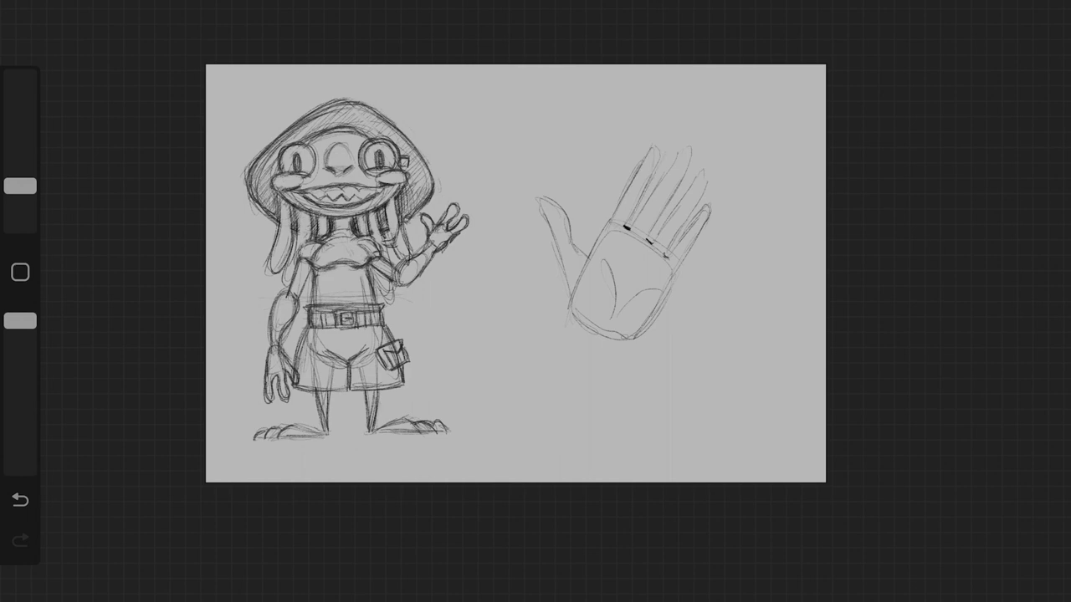
{"action": "left_click_drag", "start_coordinate": [599, 255], "coordinate": [649, 298]}
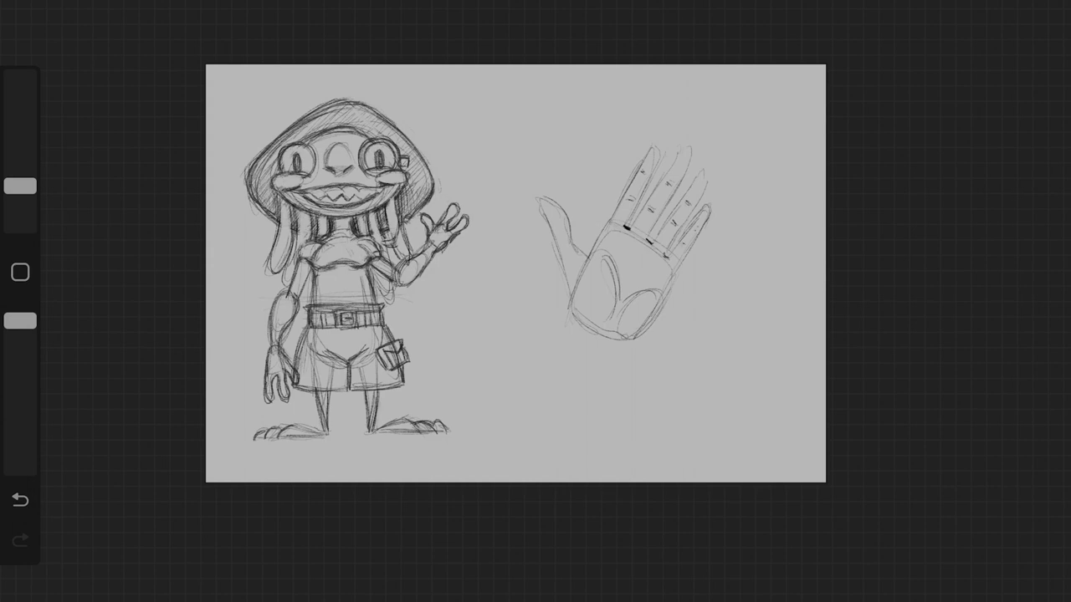
{"action": "mouse_move", "coordinate": [572, 241]}
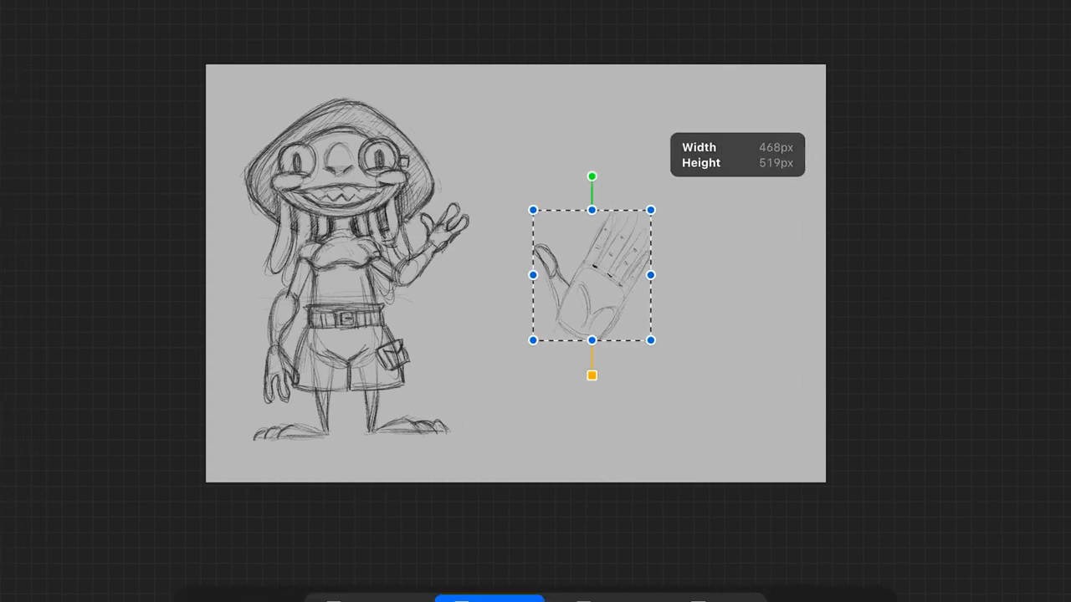
Shrink the first hand study higher, then rough in a second palm, thumb and raised fingers.
{"action": "left_click_drag", "start_coordinate": [592, 274], "coordinate": [531, 154]}
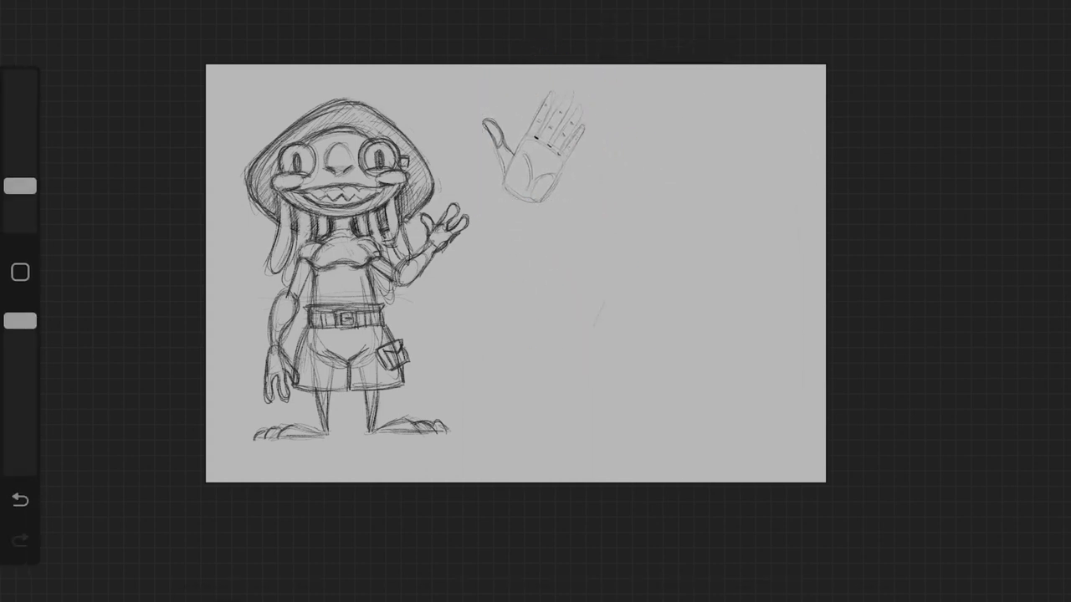
{"action": "left_click_drag", "start_coordinate": [611, 260], "coordinate": [695, 343]}
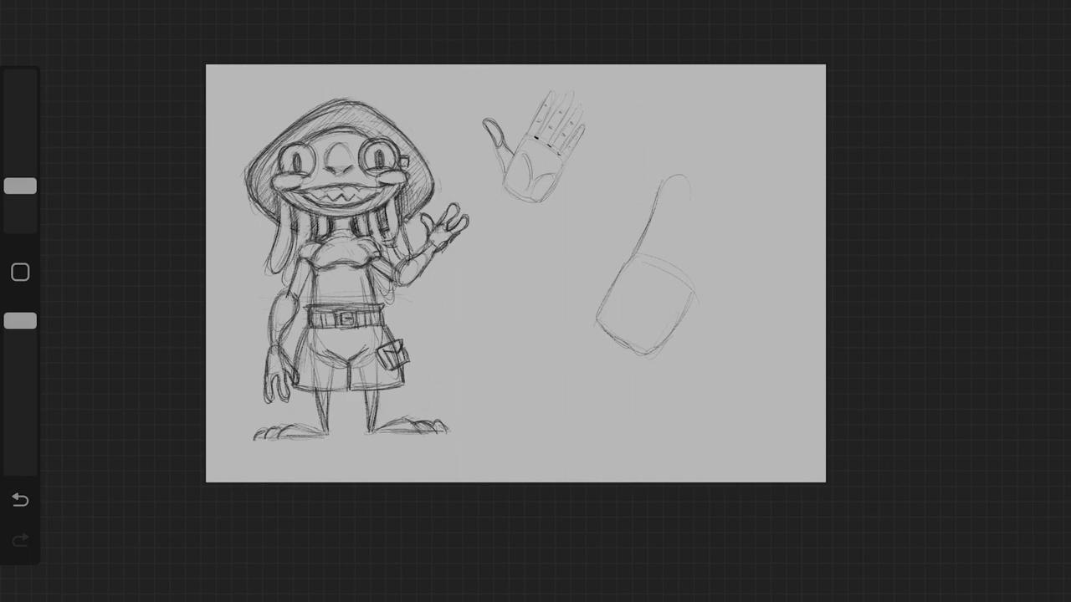
{"action": "left_click_drag", "start_coordinate": [682, 181], "coordinate": [661, 268]}
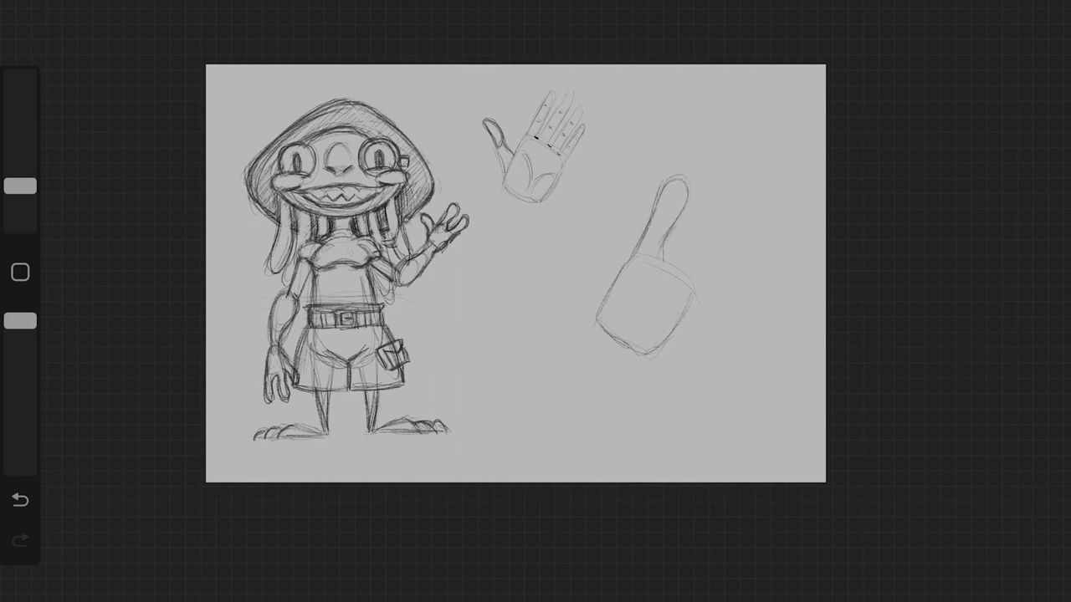
{"action": "left_click_drag", "start_coordinate": [707, 134], "coordinate": [688, 171]}
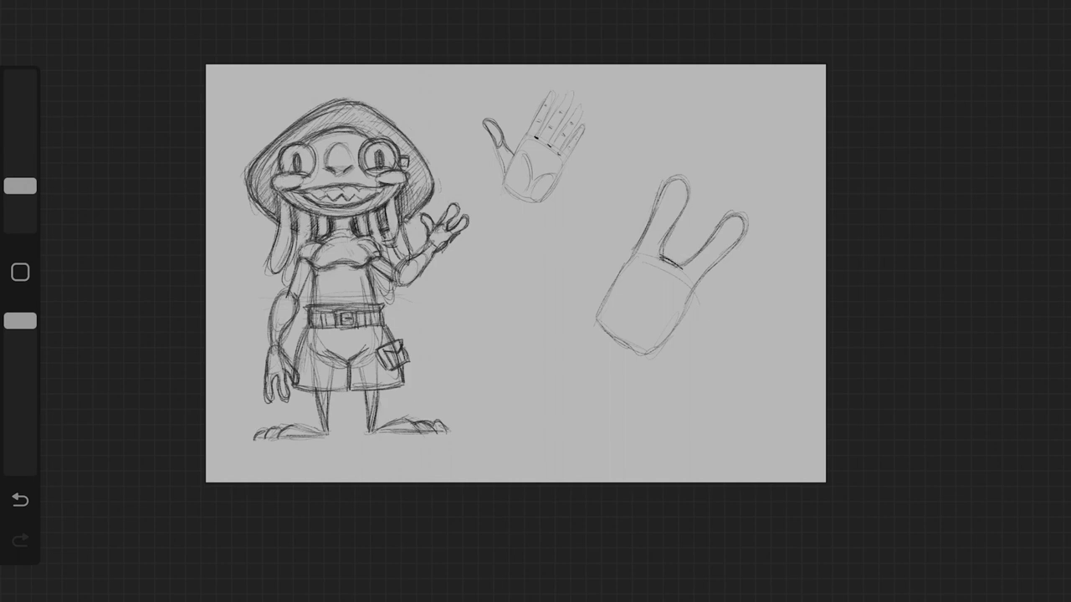
Mark the second hand's finger joints, darken its outline and extend a stroke below it.
{"action": "left_click_drag", "start_coordinate": [610, 207], "coordinate": [638, 225]}
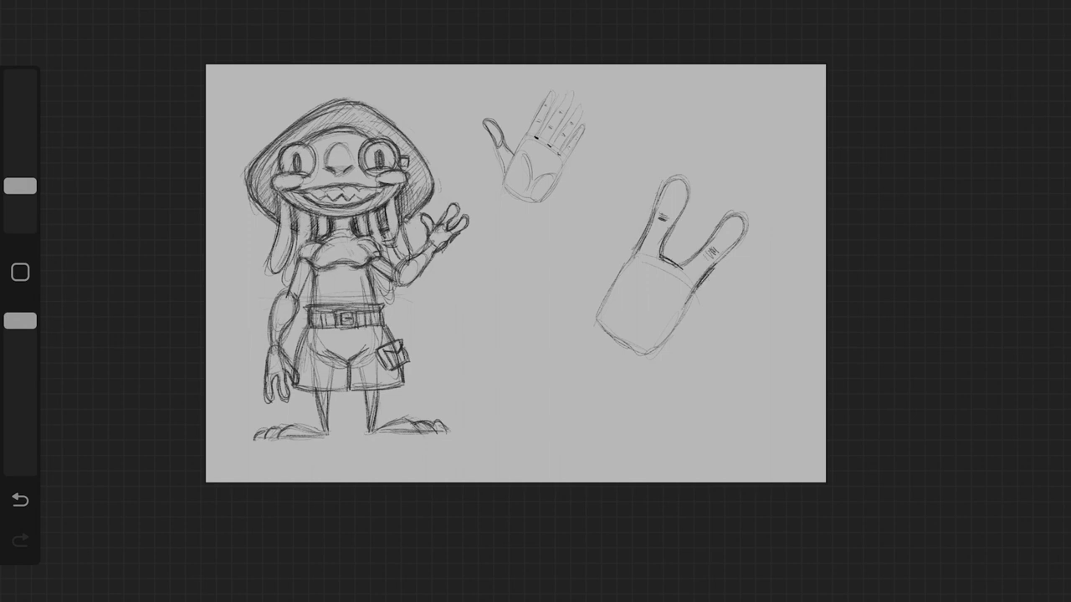
{"action": "left_click_drag", "start_coordinate": [556, 226], "coordinate": [572, 267]}
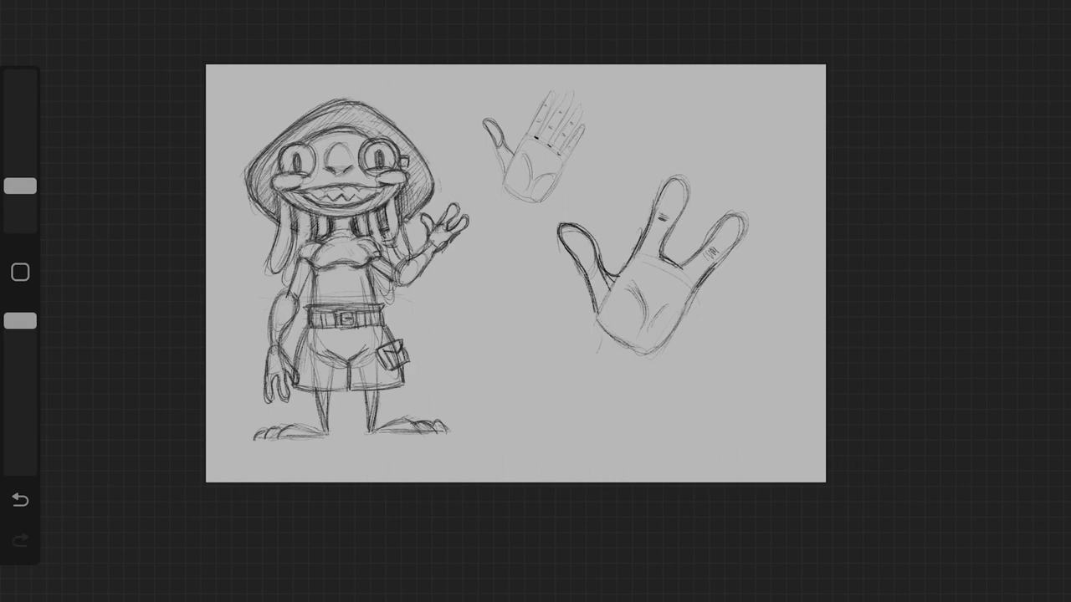
{"action": "left_click_drag", "start_coordinate": [599, 326], "coordinate": [619, 435]}
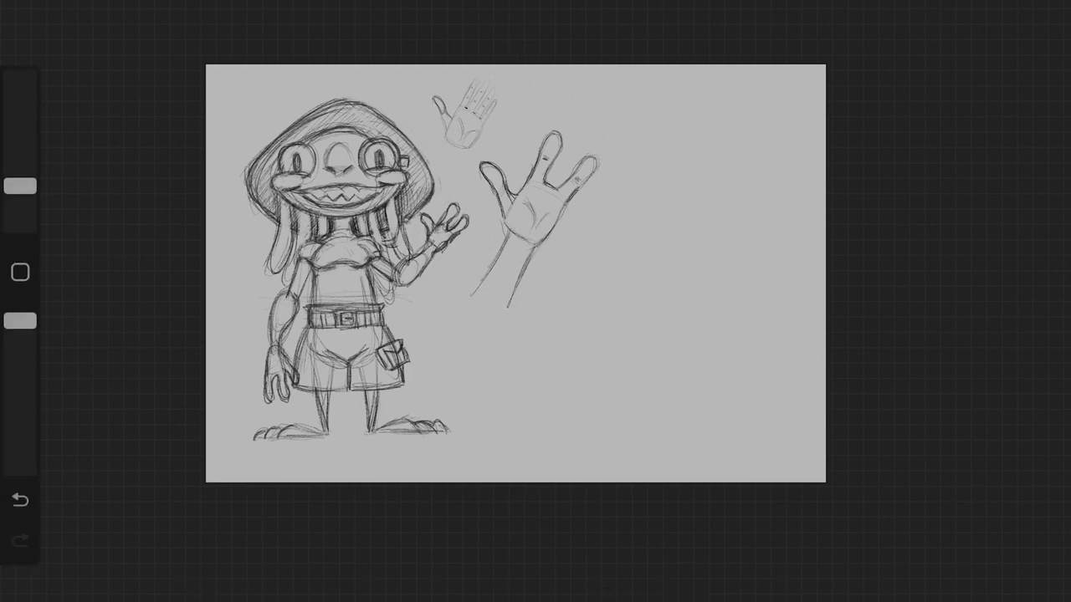
Sketch the forearm below the raised hand and the rounded headstock atop the ukulele neck.
{"action": "left_click_drag", "start_coordinate": [572, 375], "coordinate": [706, 214]}
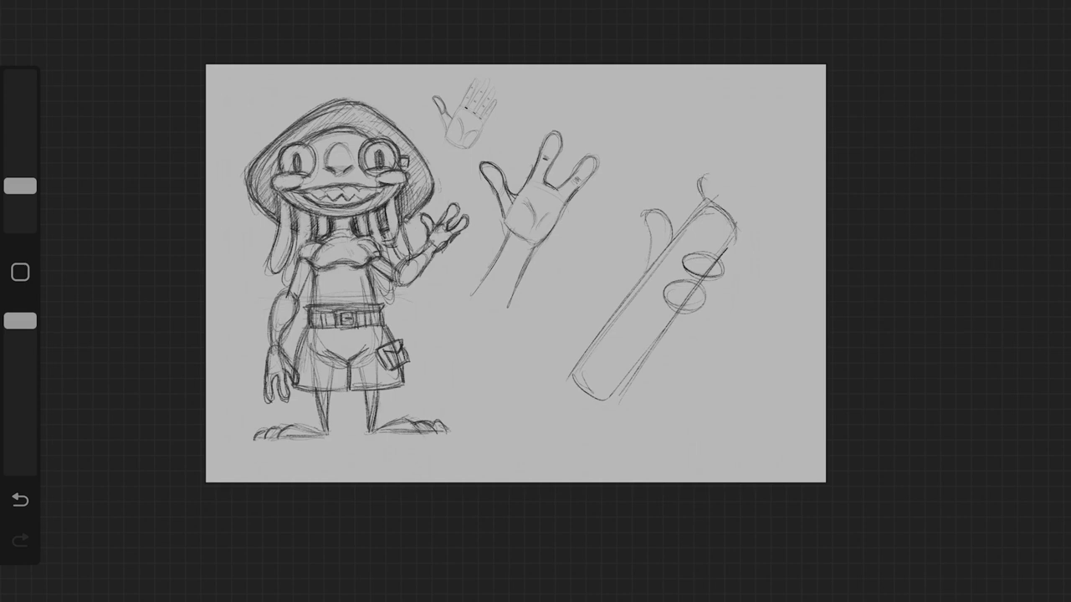
{"action": "left_click_drag", "start_coordinate": [703, 176], "coordinate": [783, 114]}
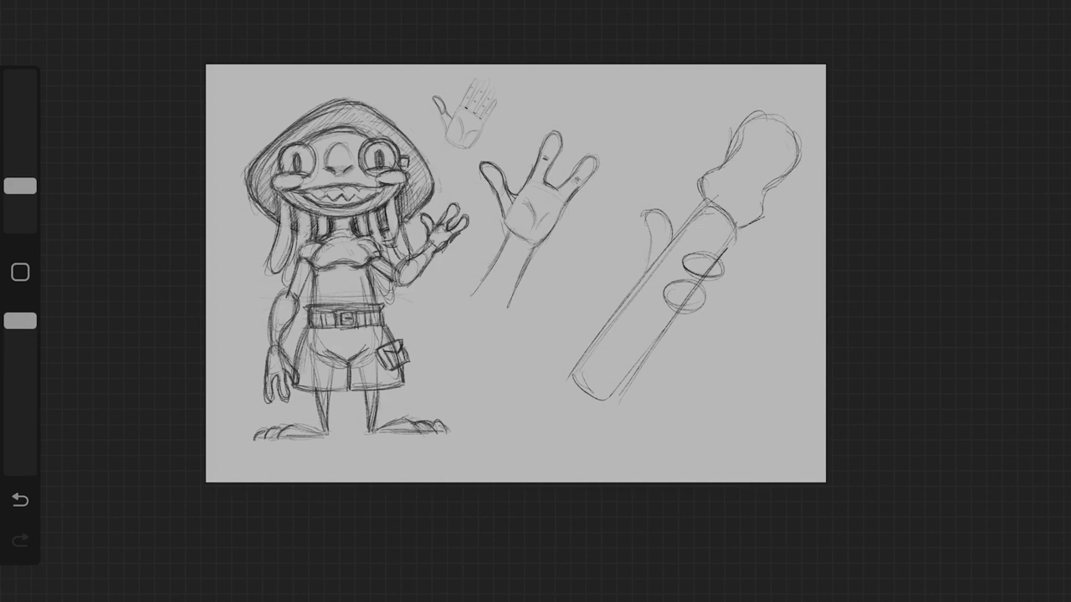
Add tuning pegs to the headstock and darken the gripping fingers.
{"action": "left_click_drag", "start_coordinate": [711, 164], "coordinate": [739, 103]}
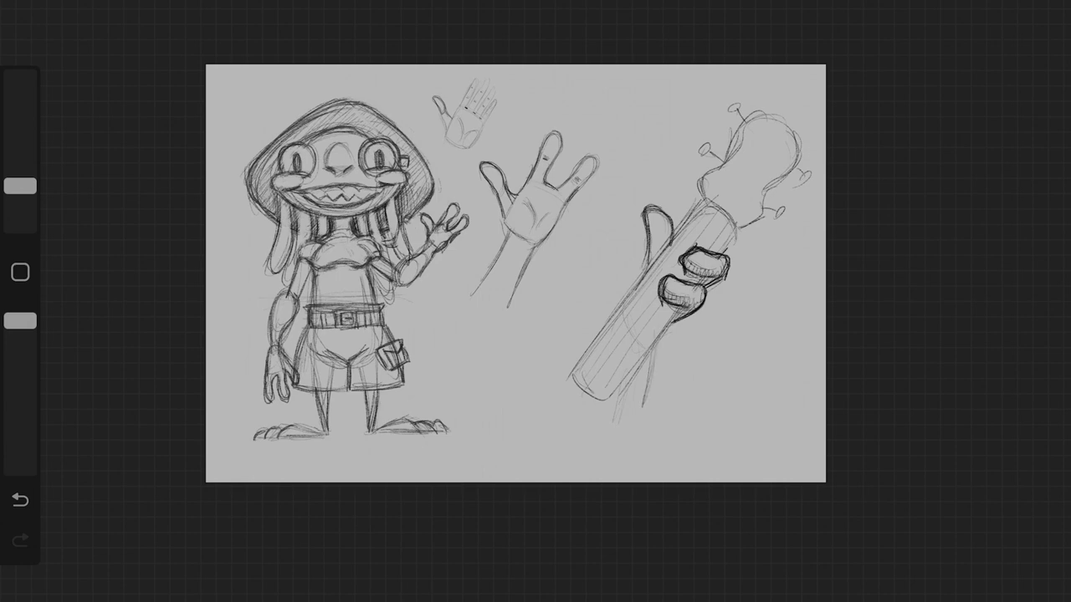
Sketch the forearm below the gripping hand curving down to the elbow.
{"action": "left_click_drag", "start_coordinate": [585, 360], "coordinate": [650, 452]}
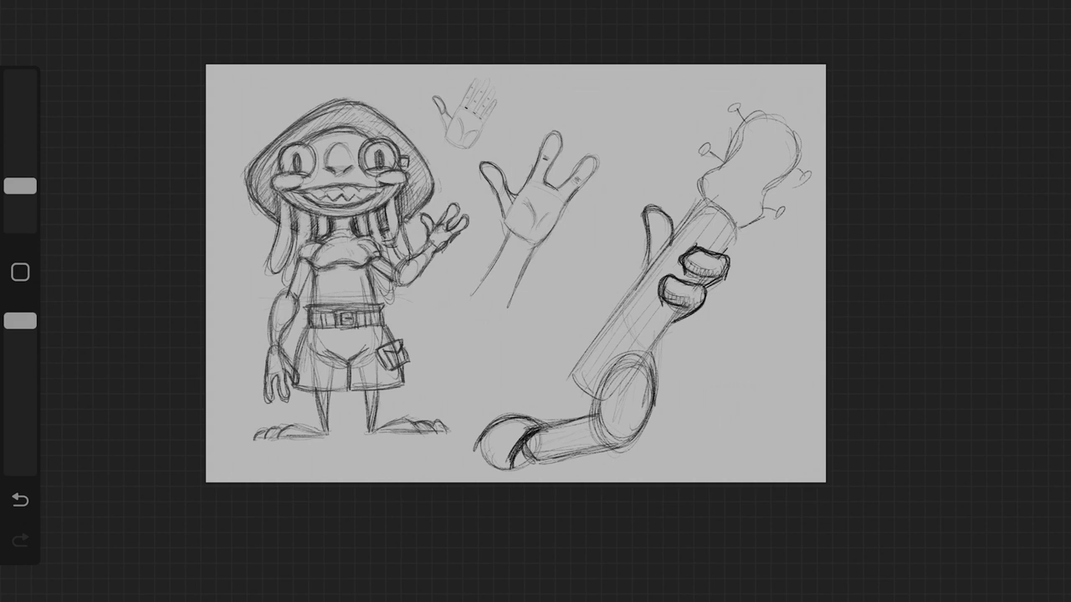
{"action": "left_click_drag", "start_coordinate": [477, 419], "coordinate": [518, 477]}
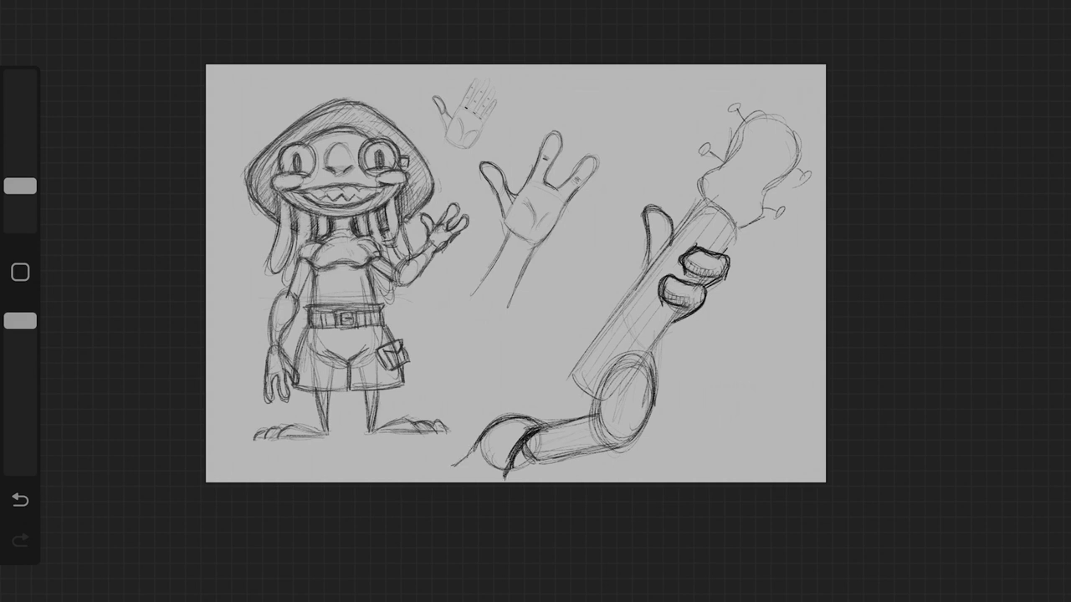